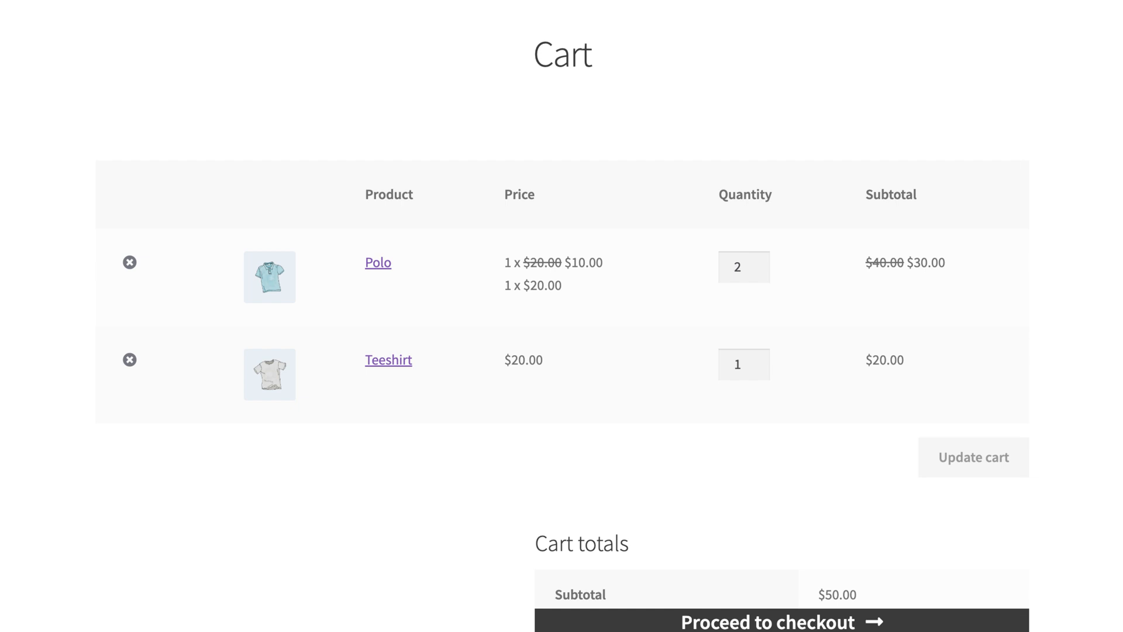
# Step: Scroll the cart page showing the buy-one-get-one-half-price Polo discount
pyautogui.scroll(-3)
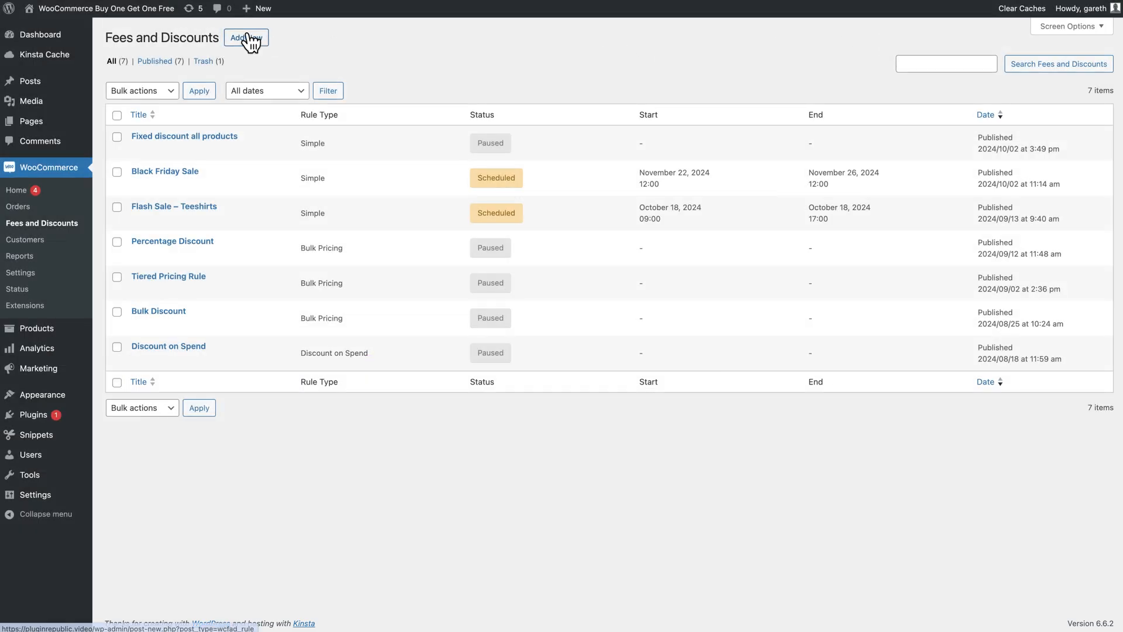
# Step: Create a new rule titled 'Buy One Get One Free'
pyautogui.click(245, 37)
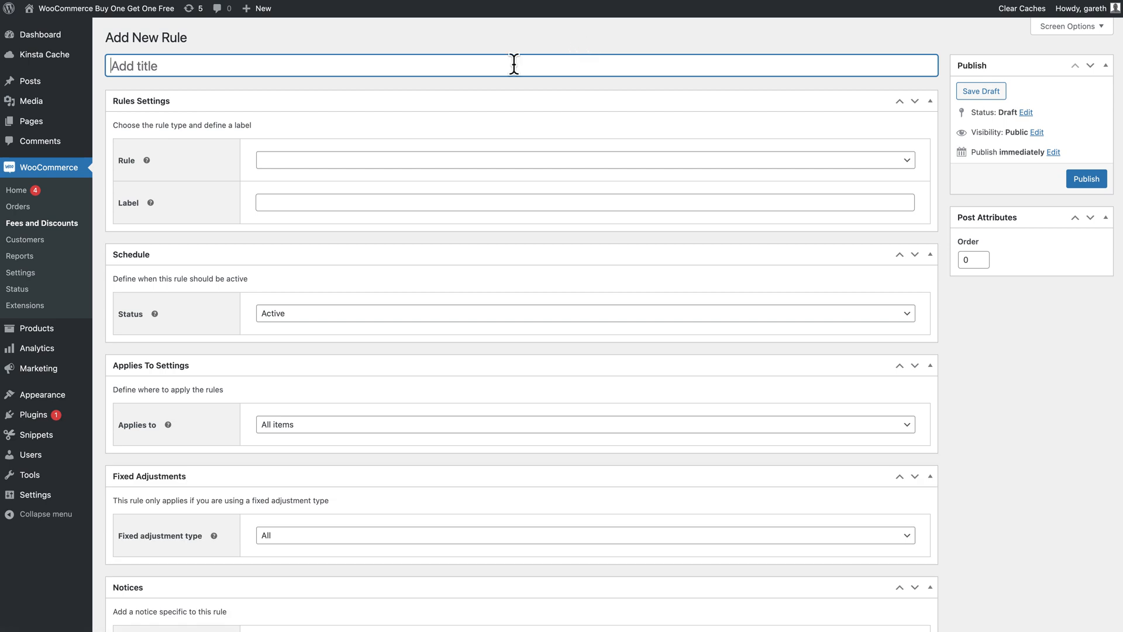
pyautogui.write('Buy One G')
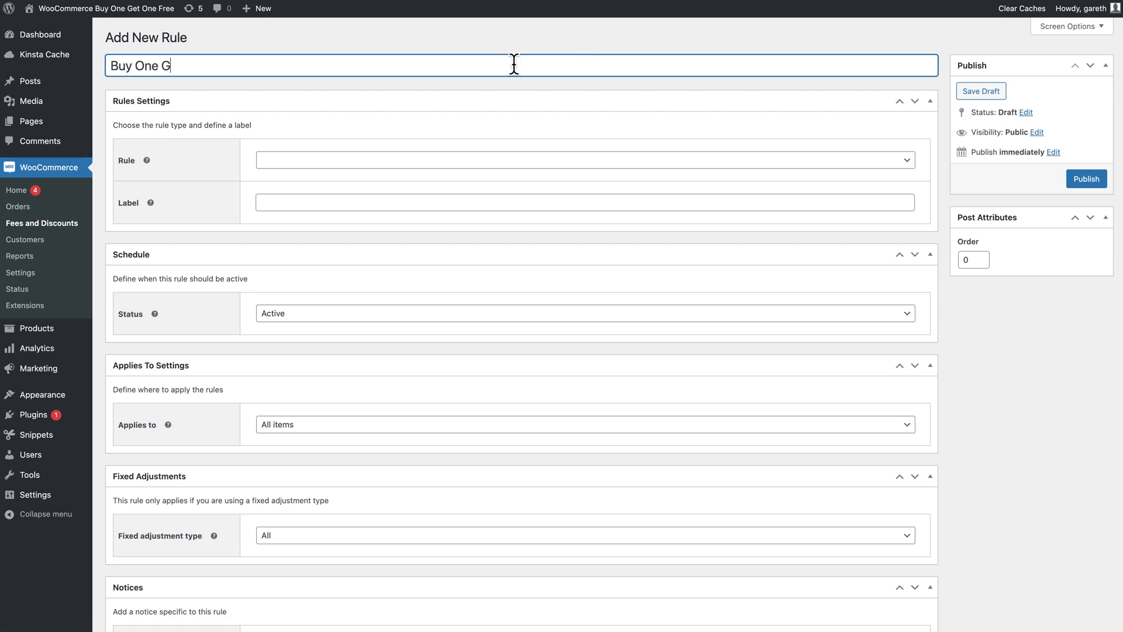
pyautogui.write('et One Free')
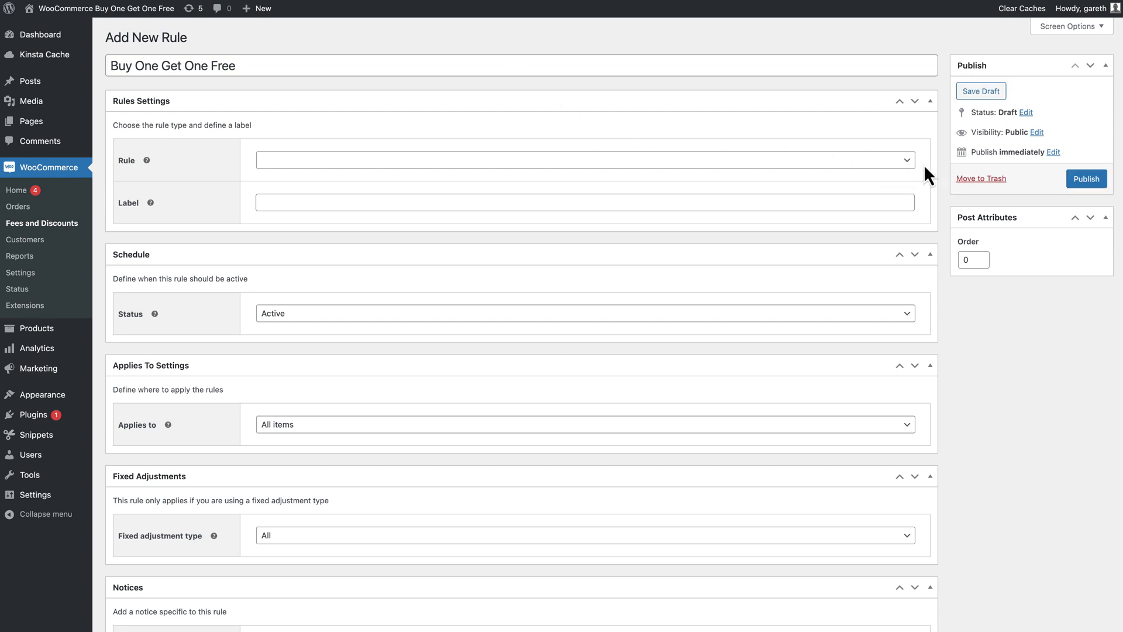
# Step: Set the rule type to Buy X Get X with label 'Buy One Get One Free!'
pyautogui.click(584, 160)
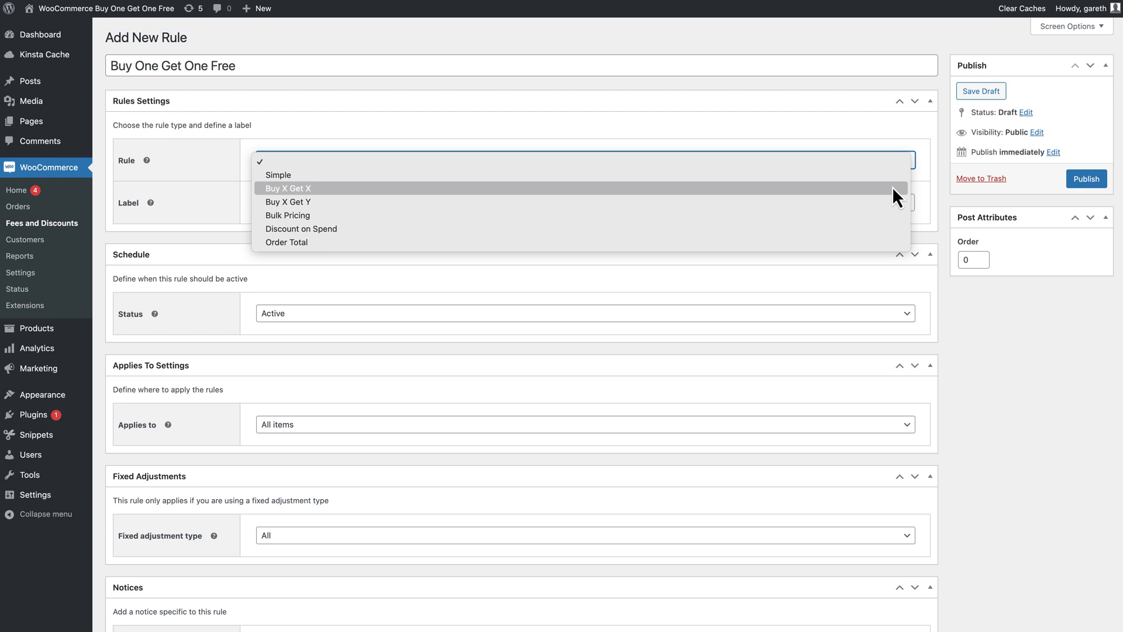
pyautogui.click(288, 187)
pyautogui.write('Buy One Get On')
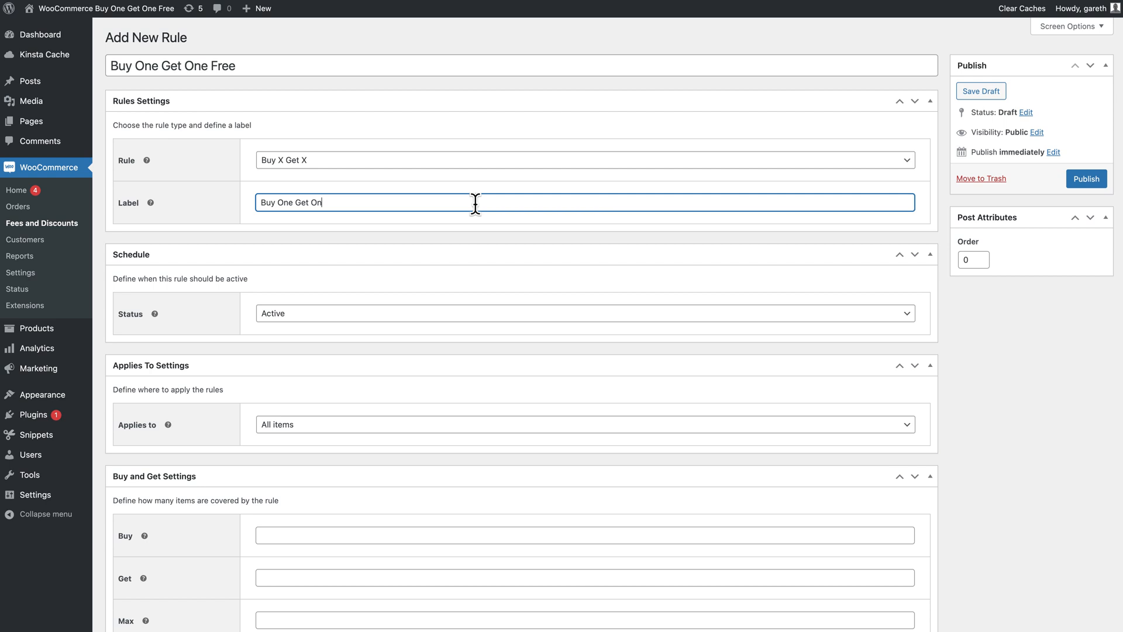
pyautogui.write('e Free!')
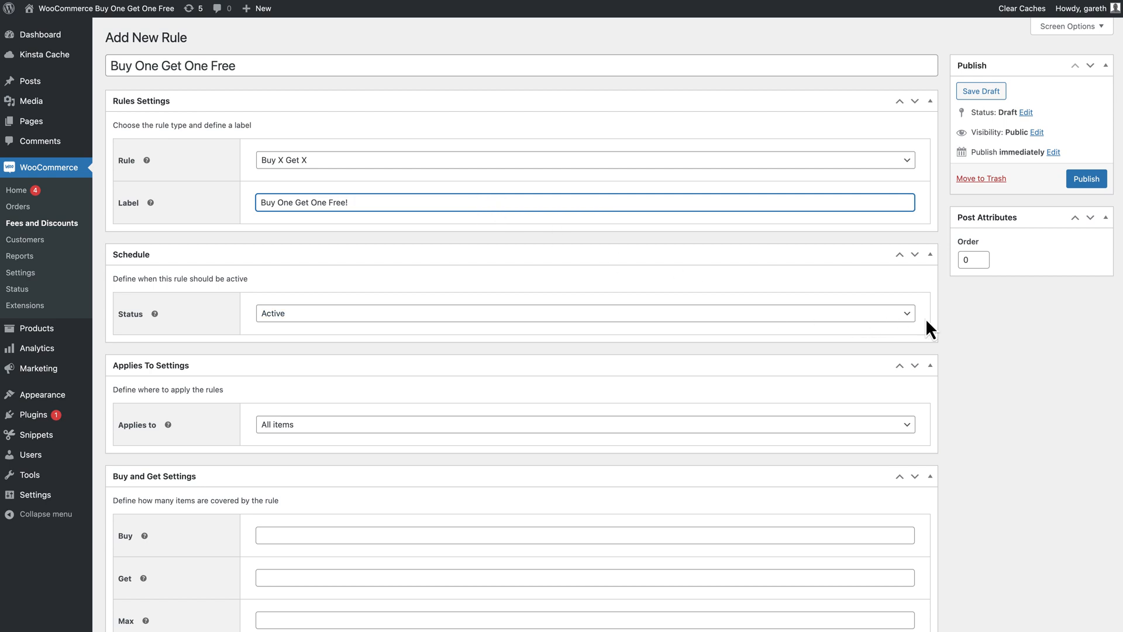
pyautogui.scroll(-3)
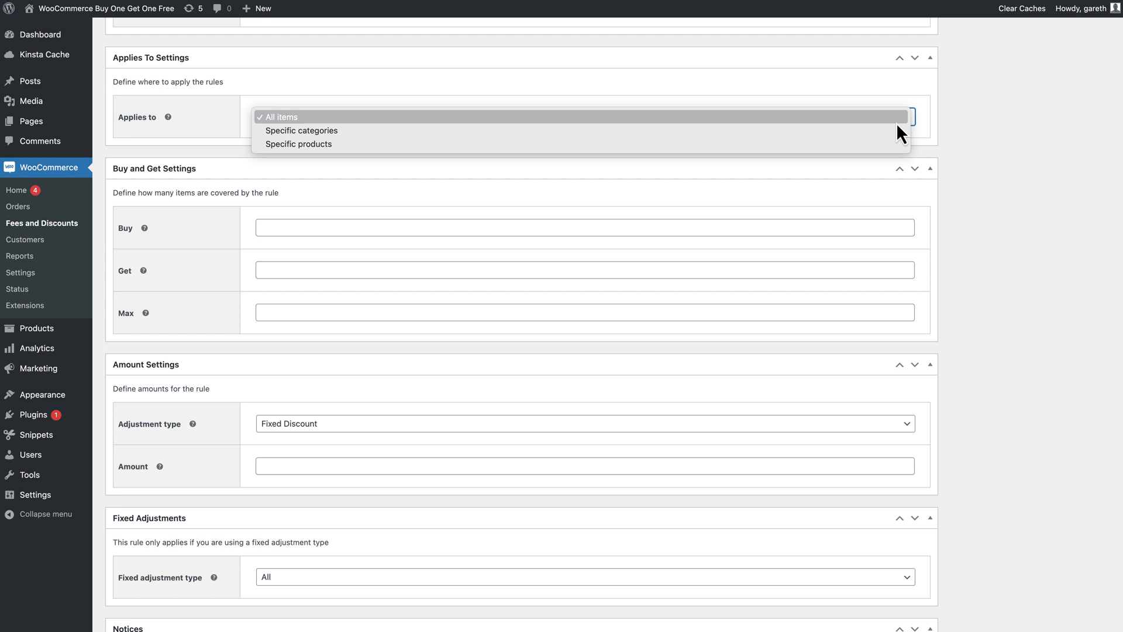
# Step: Make the rule apply to specific products counted by product
pyautogui.click(279, 117)
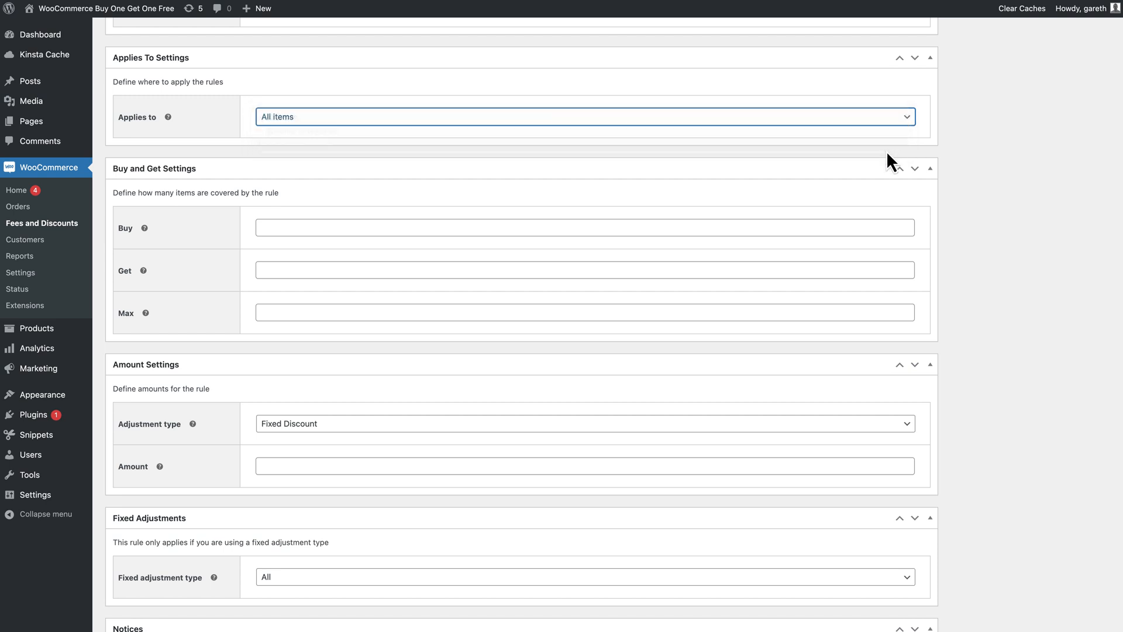
pyautogui.click(585, 116)
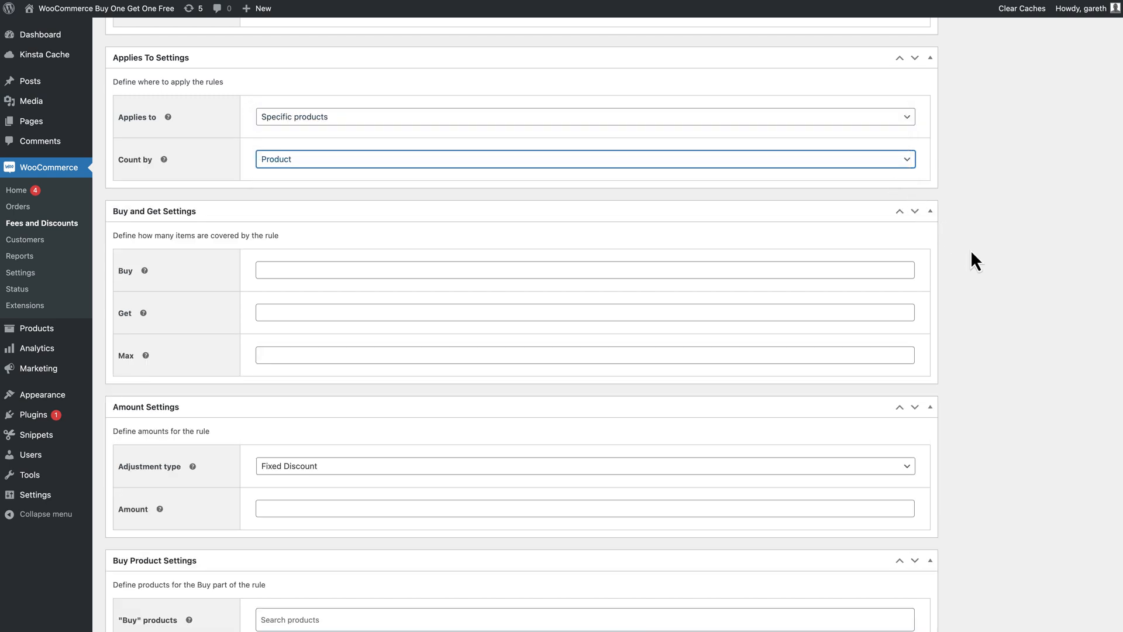
pyautogui.scroll(-3)
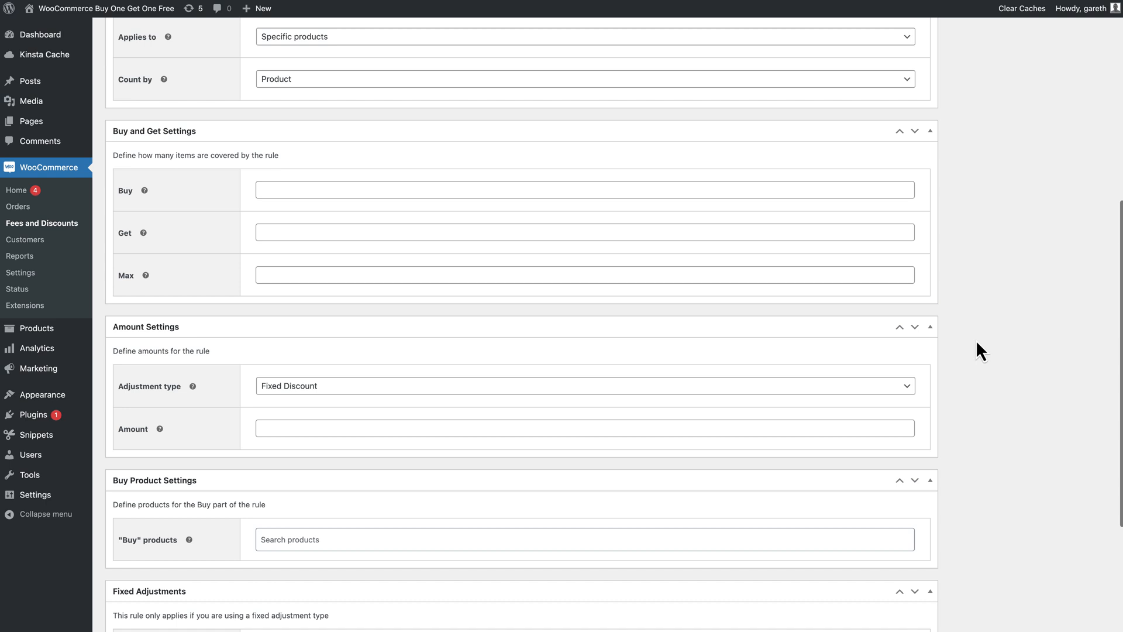
# Step: Set the Buy quantity to 1 and the Get quantity to 1
pyautogui.write('1')
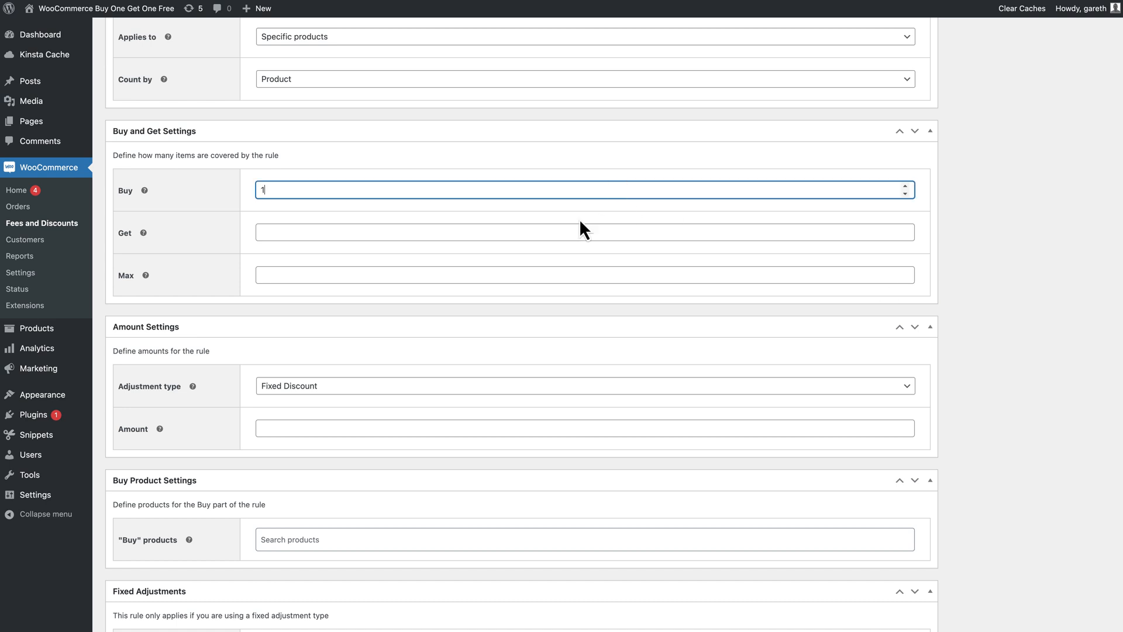
pyautogui.click(584, 232)
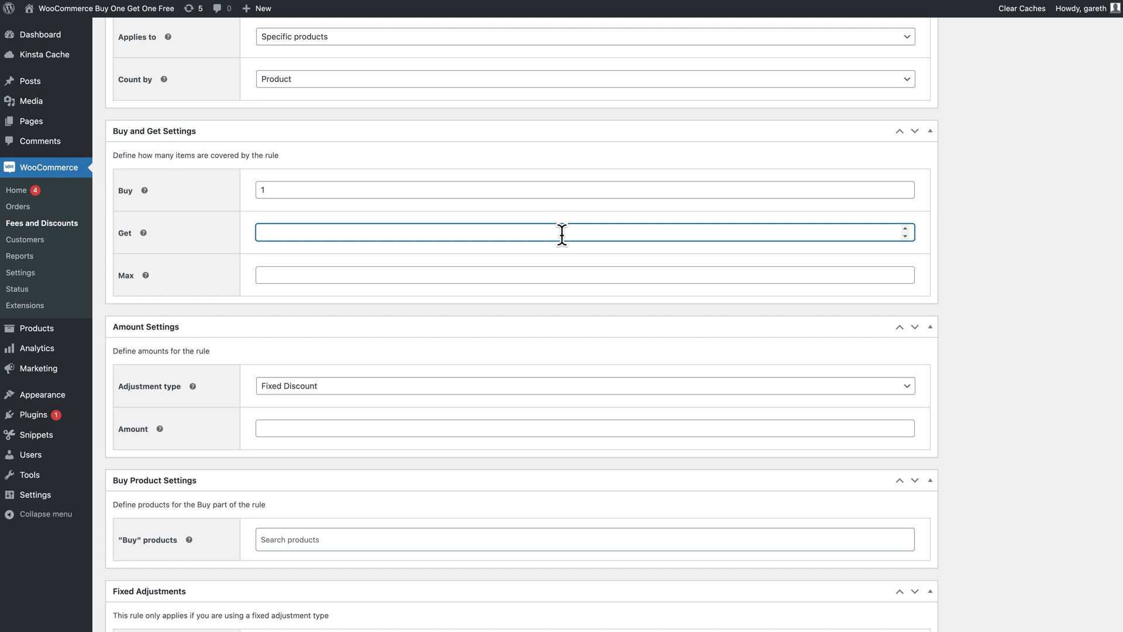
pyautogui.write('1')
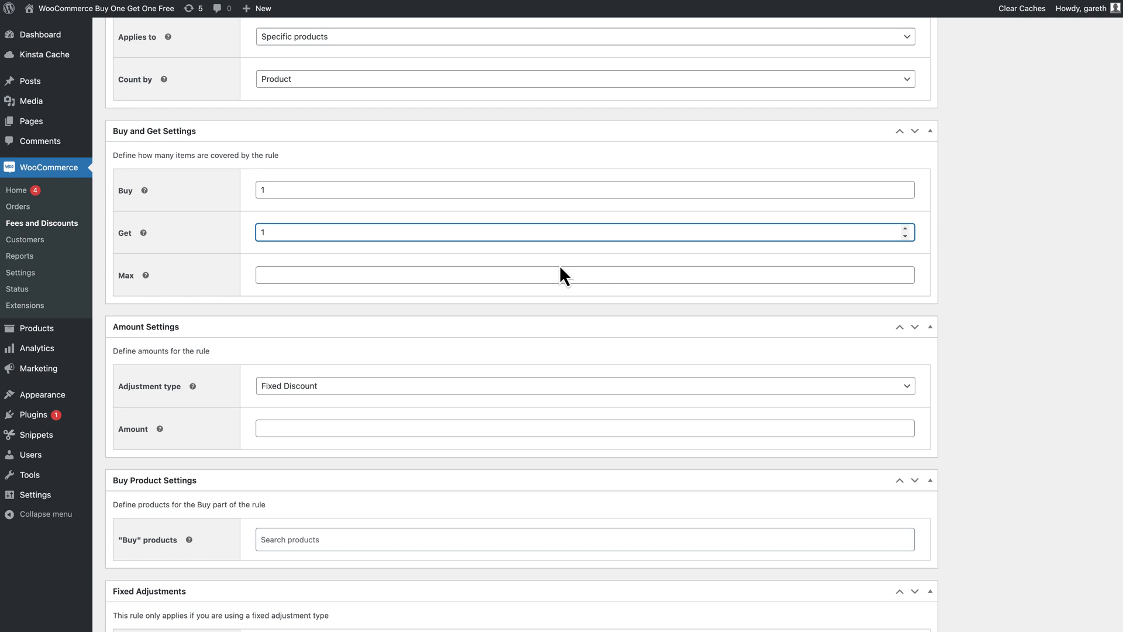
pyautogui.click(584, 275)
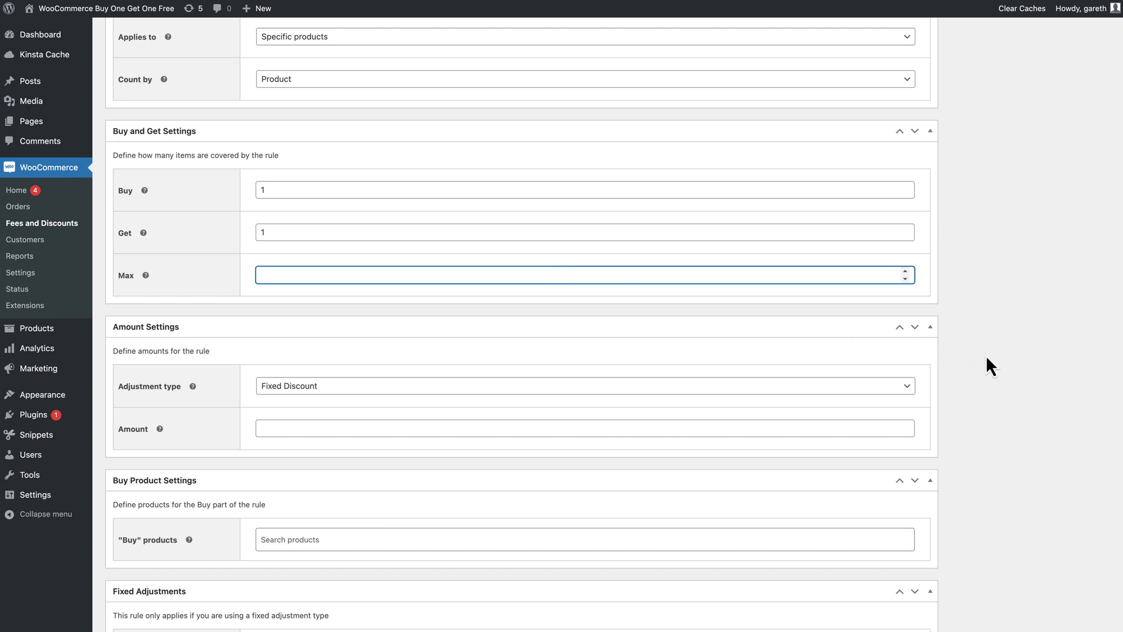
pyautogui.scroll(-3)
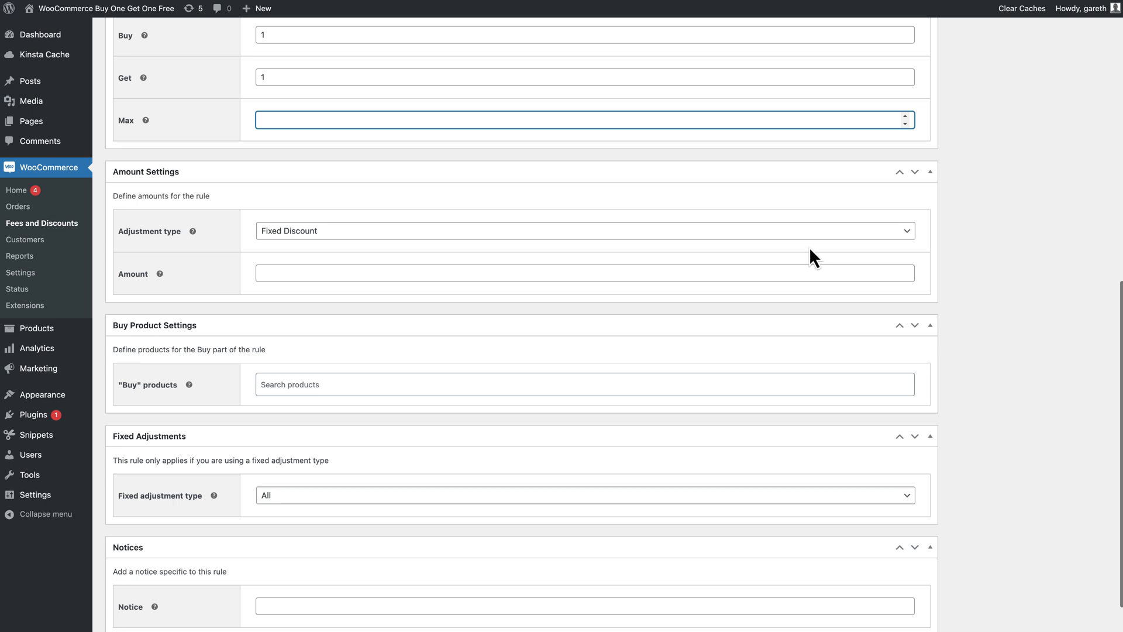
# Step: Set the adjustment to a Percentage Discount of 100
pyautogui.click(583, 231)
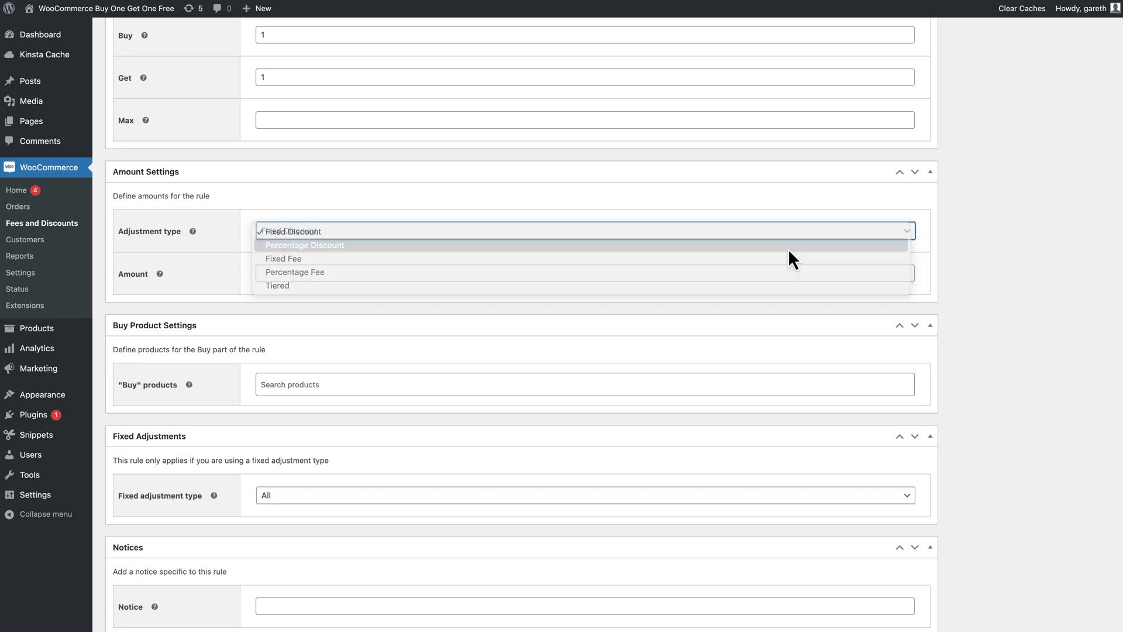
pyautogui.click(305, 244)
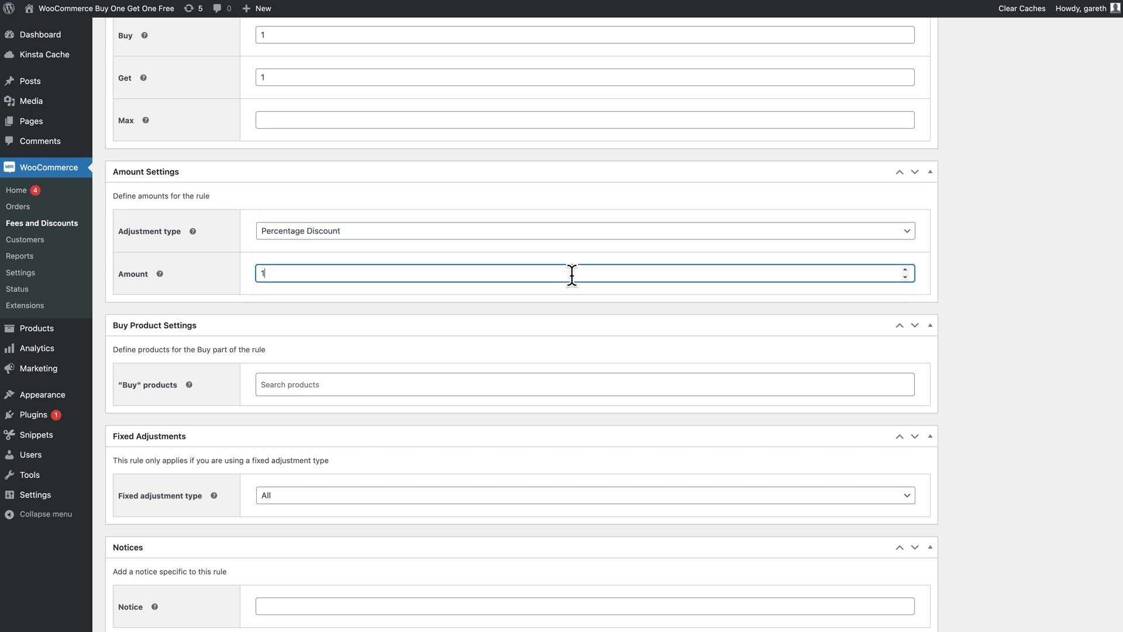
pyautogui.write('00')
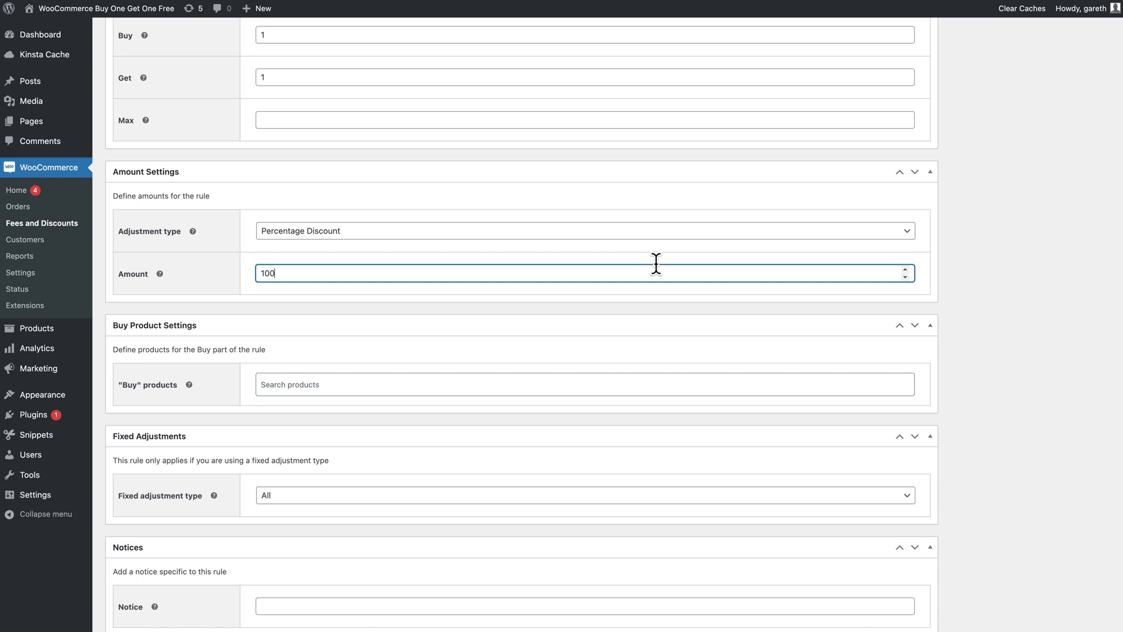
pyautogui.moveTo(895, 272)
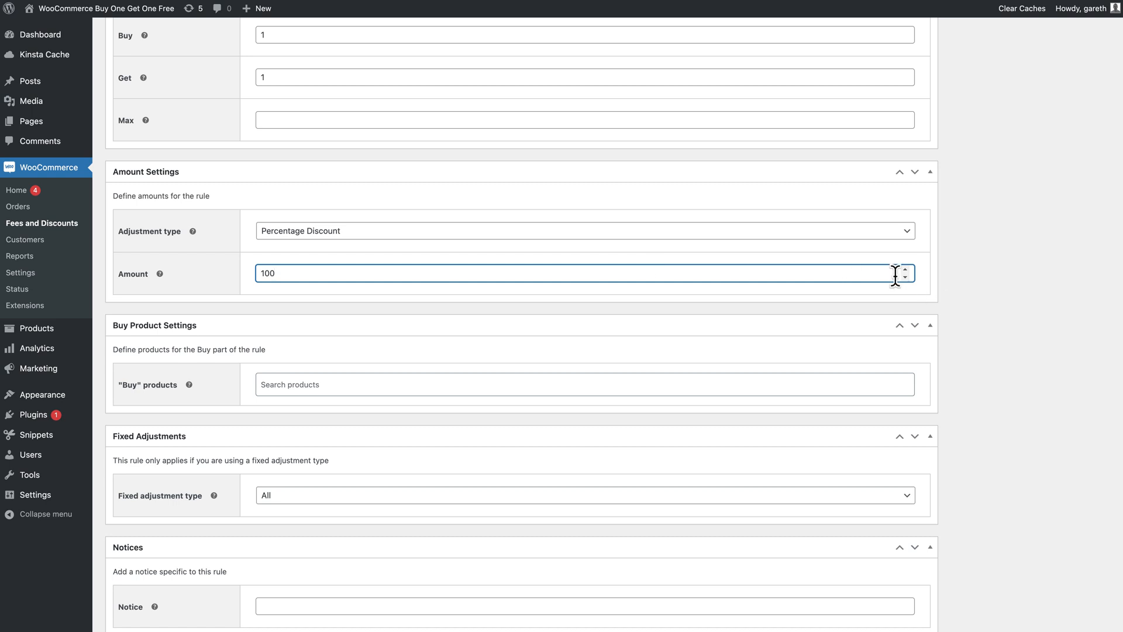
pyautogui.moveTo(982, 317)
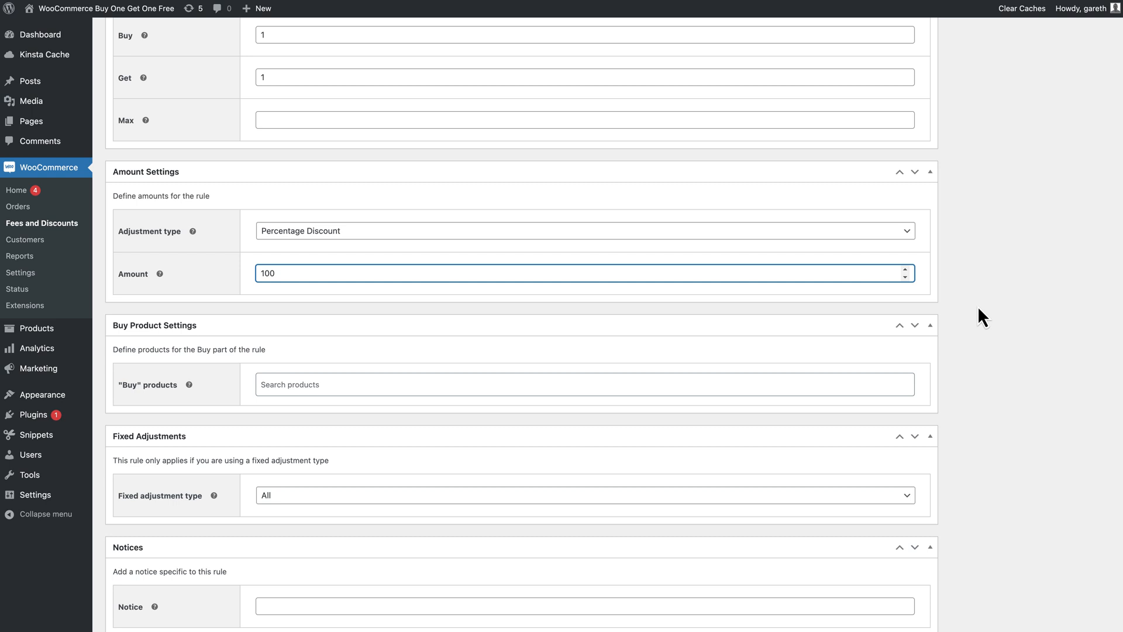
# Step: Search and select Teeshirt (woo-tshirt) as the rule's Buy product
pyautogui.scroll(-3)
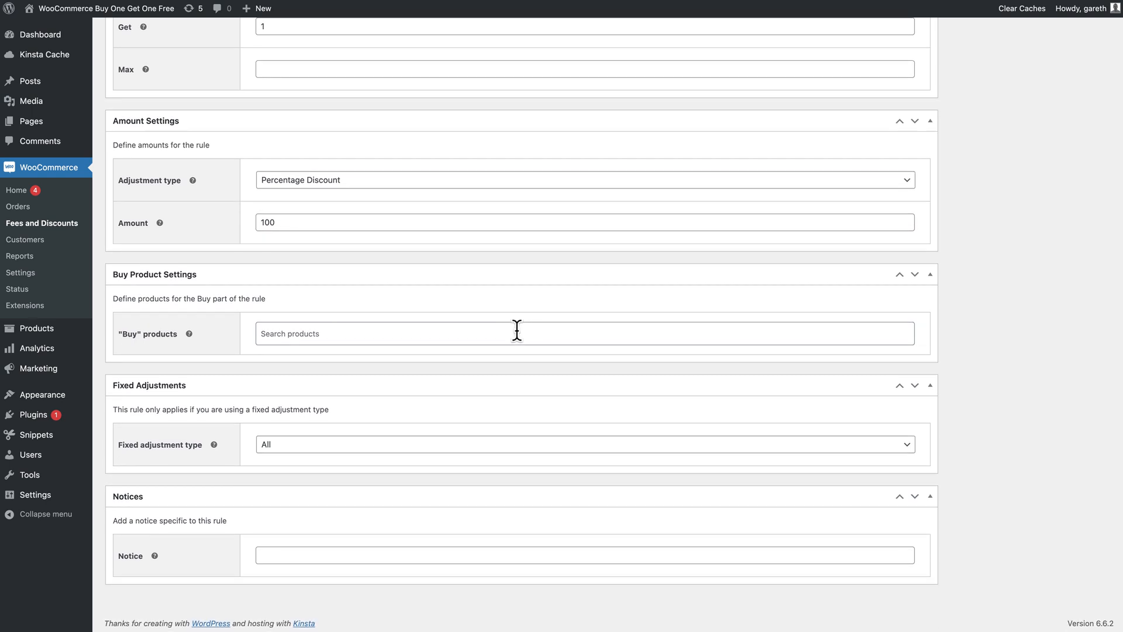
pyautogui.write('shirt (woo-tshirt')
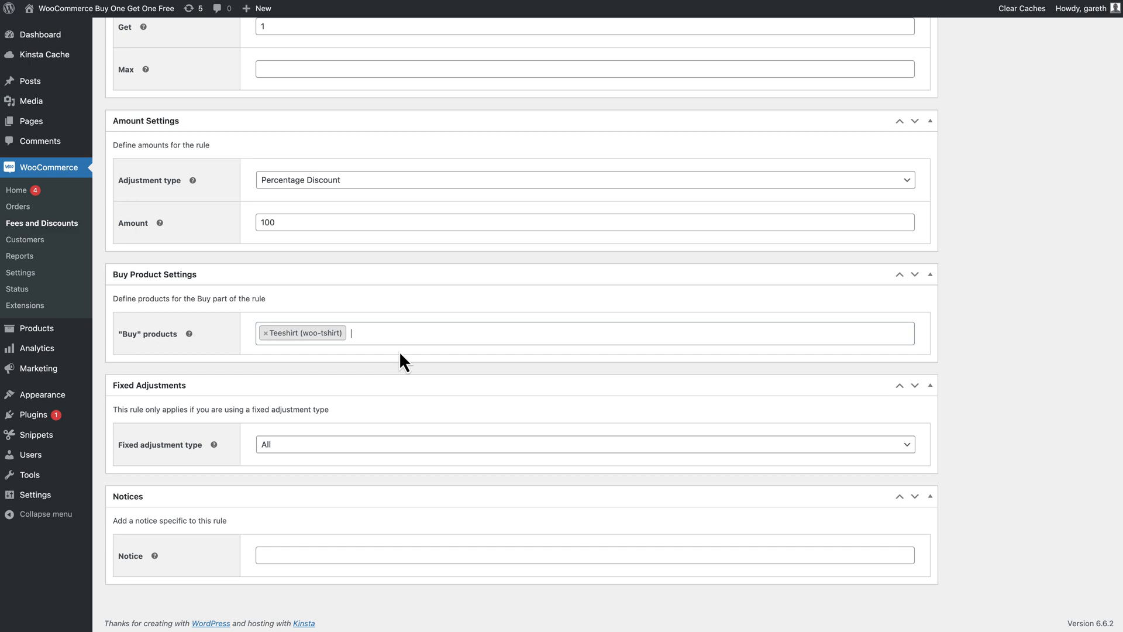
pyautogui.moveTo(1026, 347)
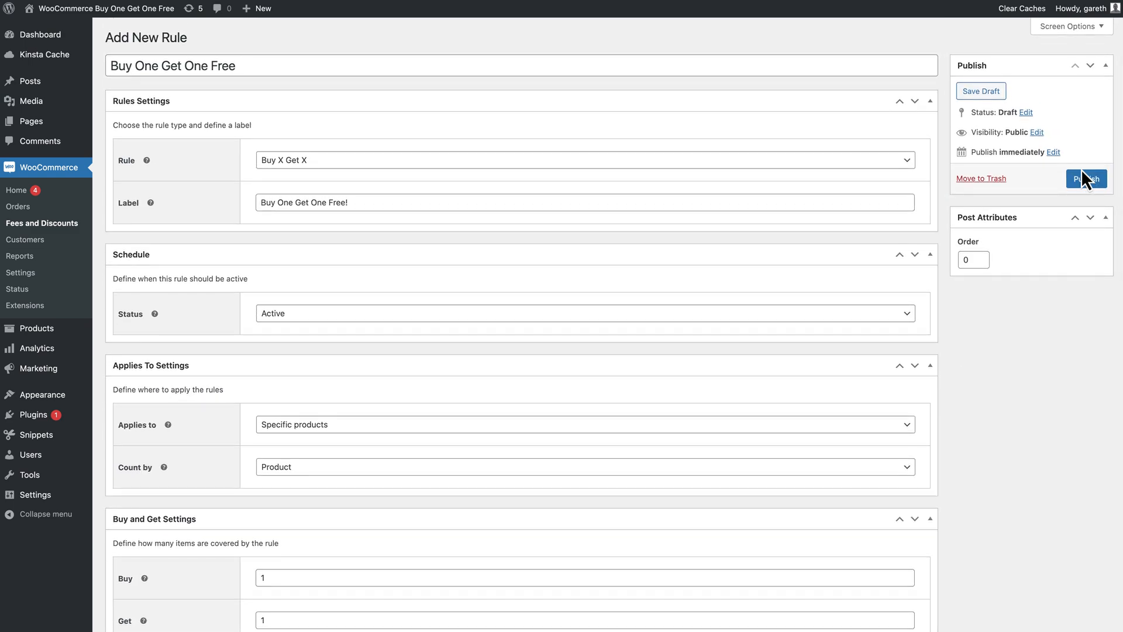
# Step: Publish the rule, add two Teeshirts to the cart and view the $20.00 total
pyautogui.click(1086, 178)
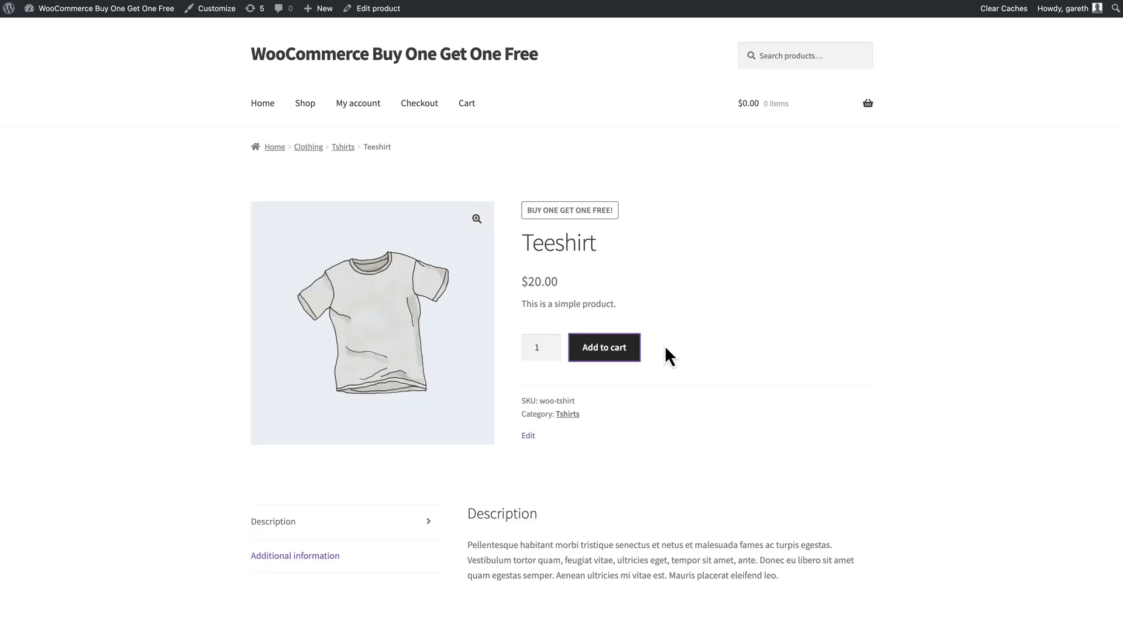
pyautogui.click(604, 346)
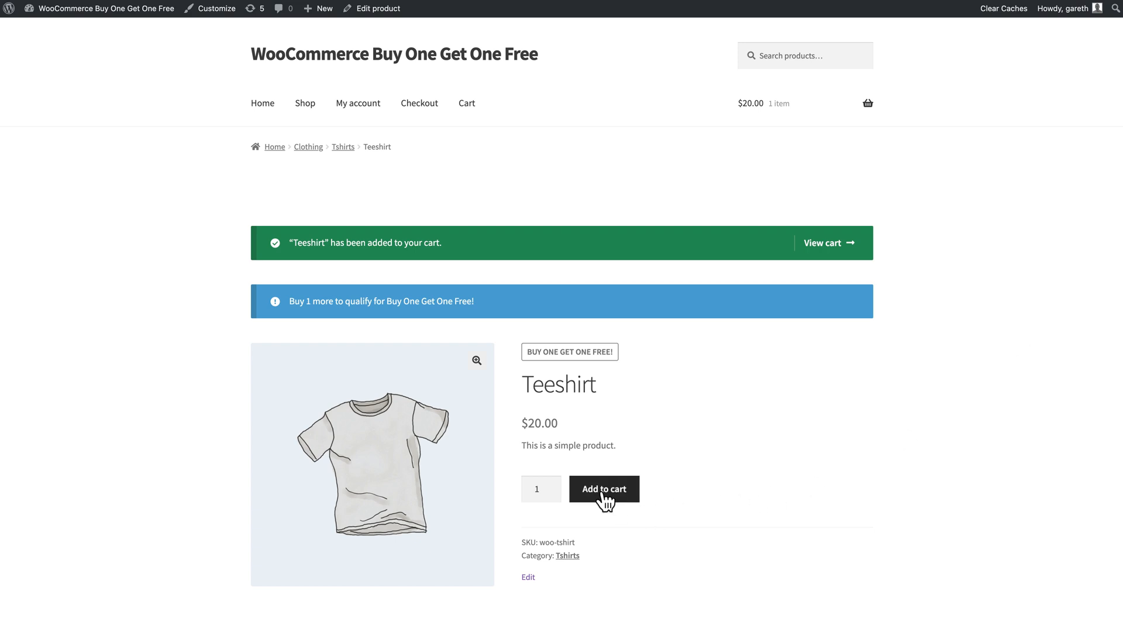
pyautogui.click(604, 489)
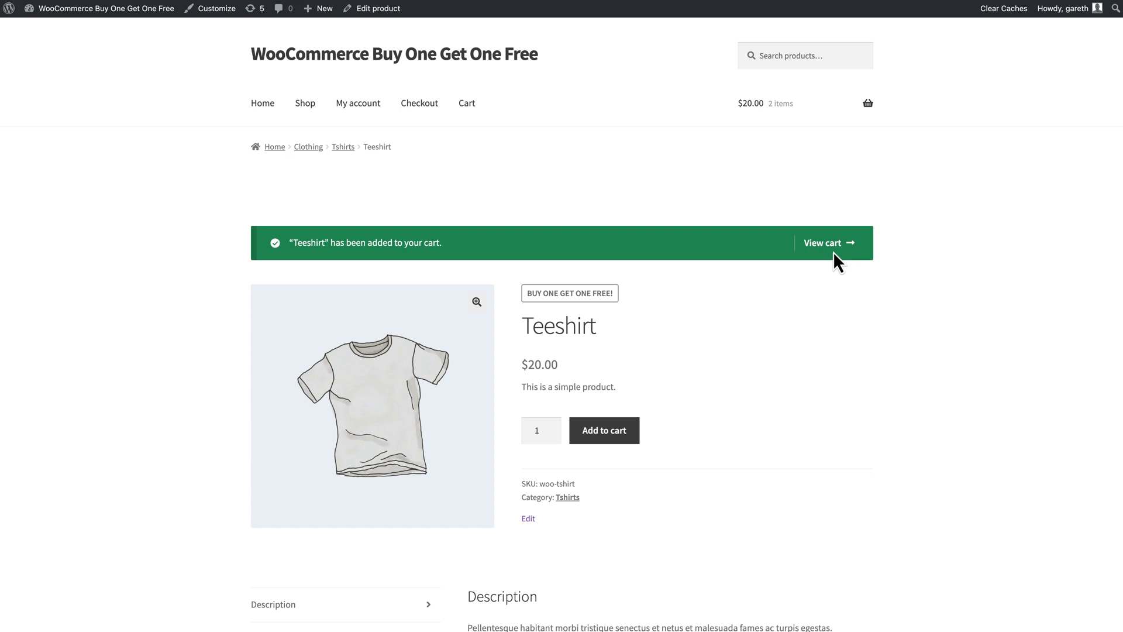
pyautogui.click(822, 244)
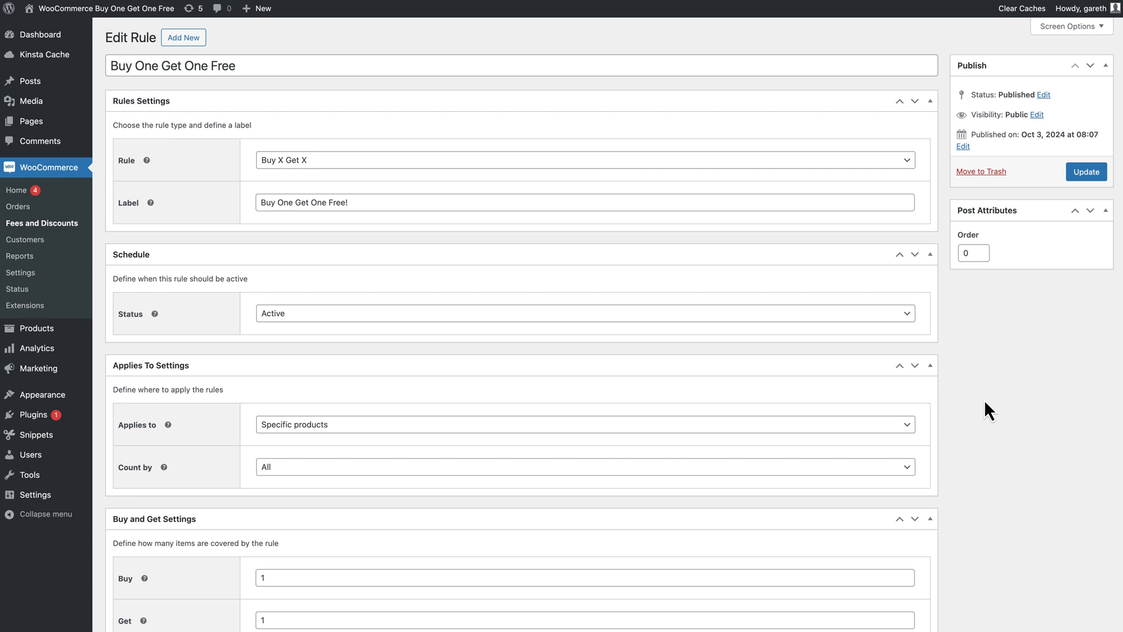
# Step: Apply the rule to specific categories, pick the Buy category, and update the rule
pyautogui.scroll(-3)
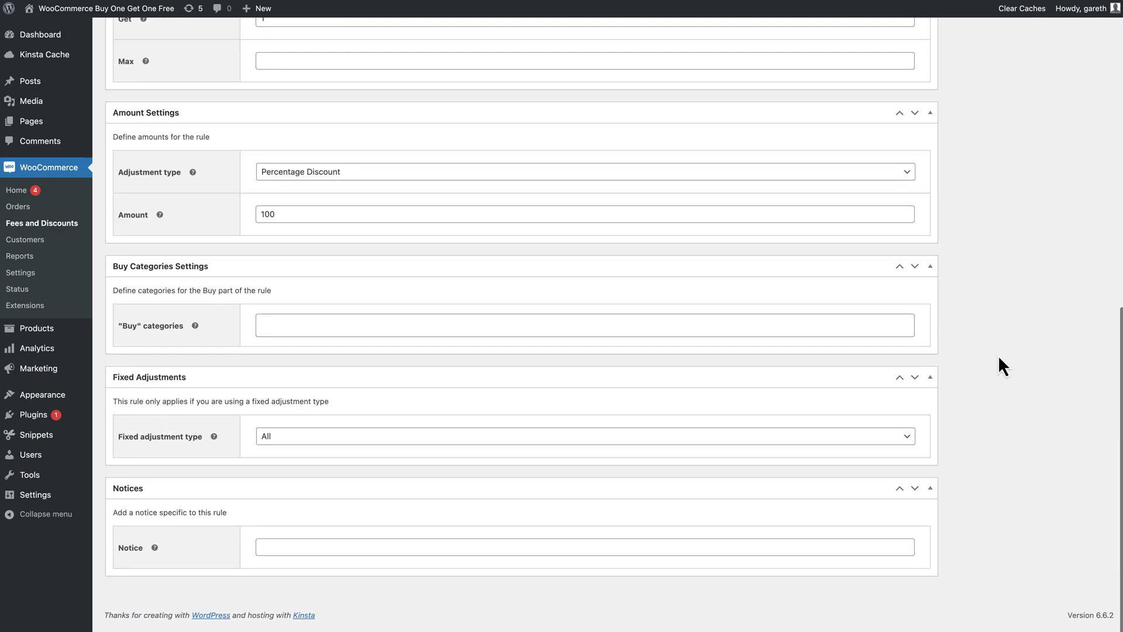
pyautogui.click(585, 324)
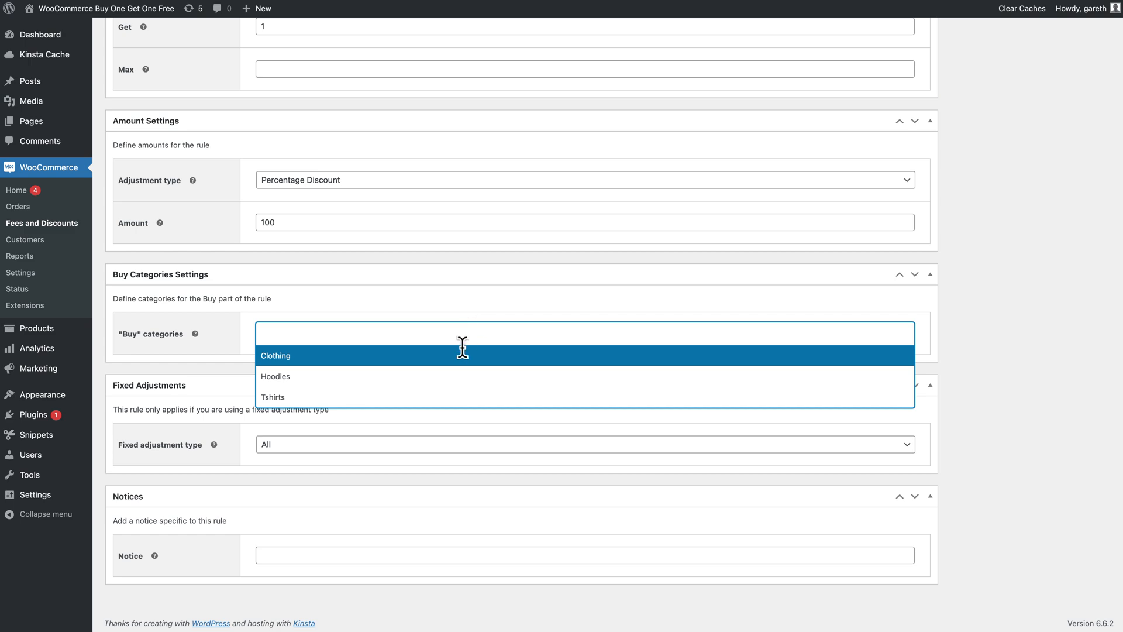
pyautogui.click(273, 396)
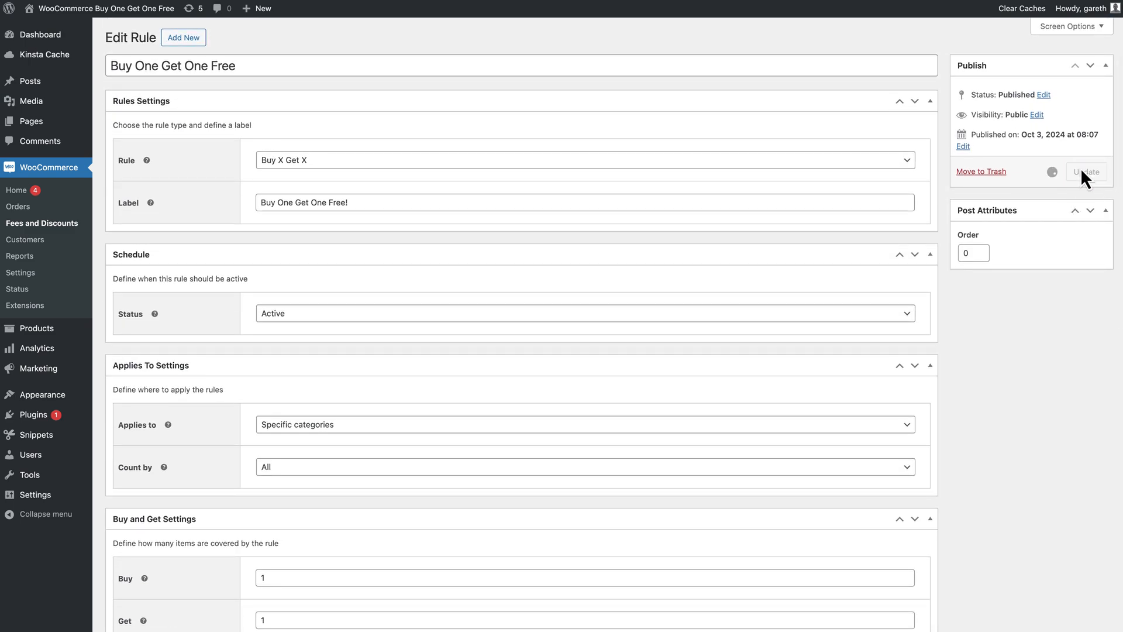
pyautogui.click(1086, 172)
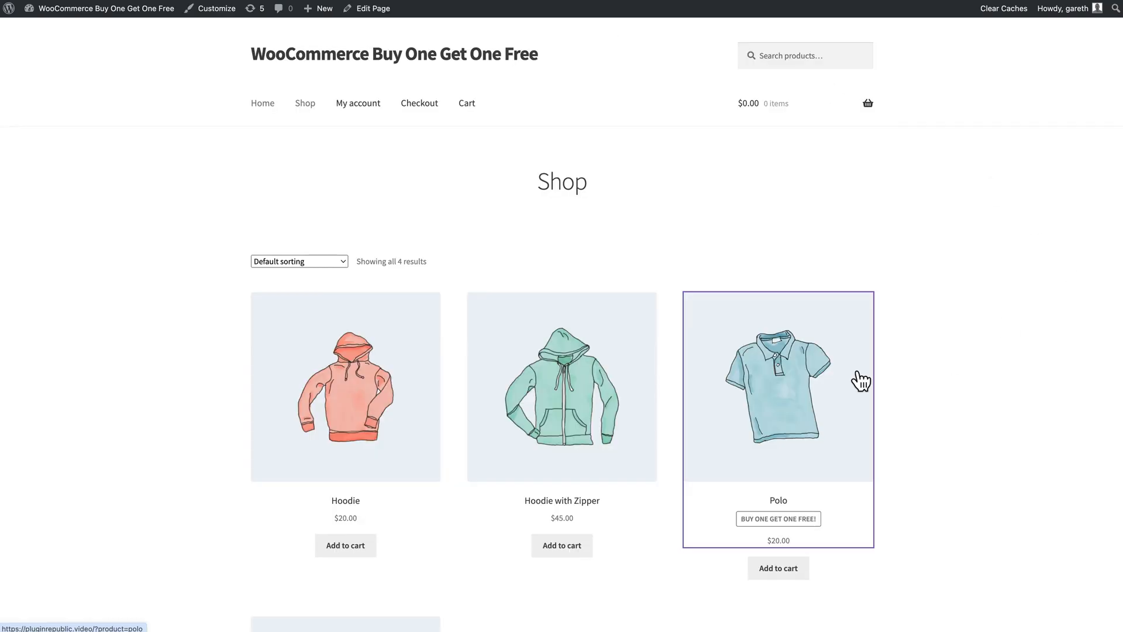
# Step: Add a Polo to the cart and view it priced $0.00 beside the $20.00 Teeshirt
pyautogui.click(778, 388)
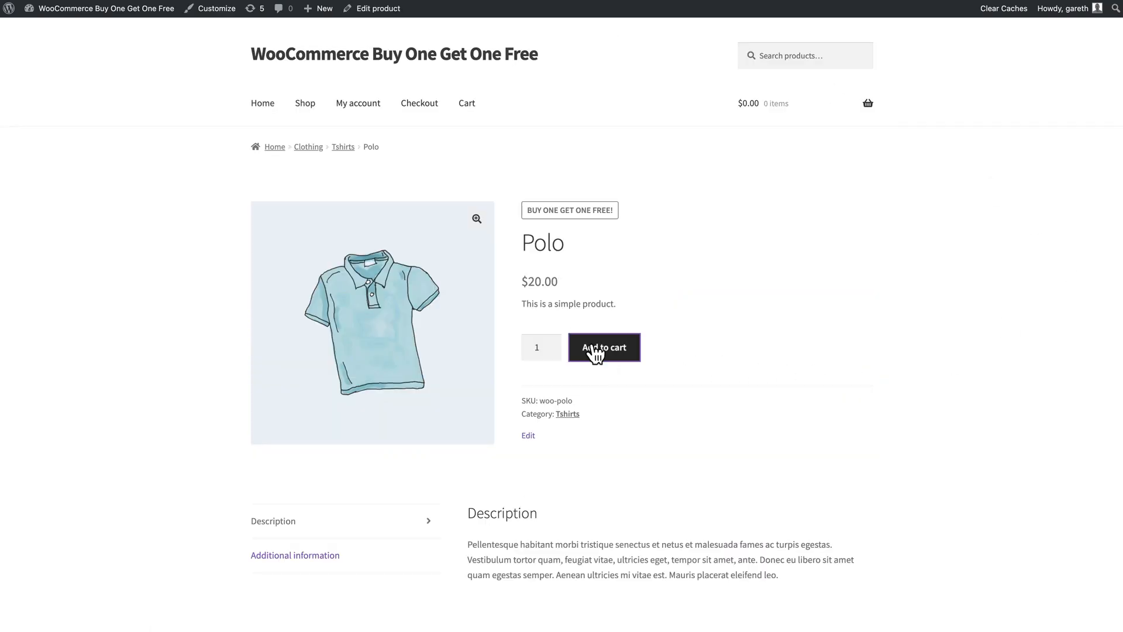
pyautogui.click(603, 348)
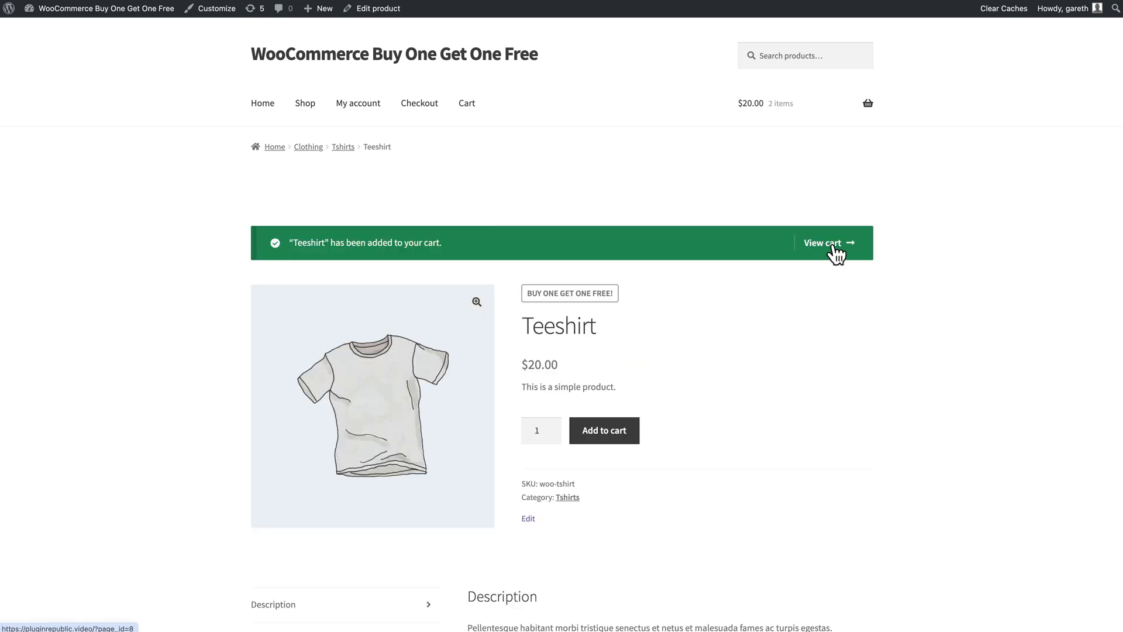
pyautogui.click(822, 243)
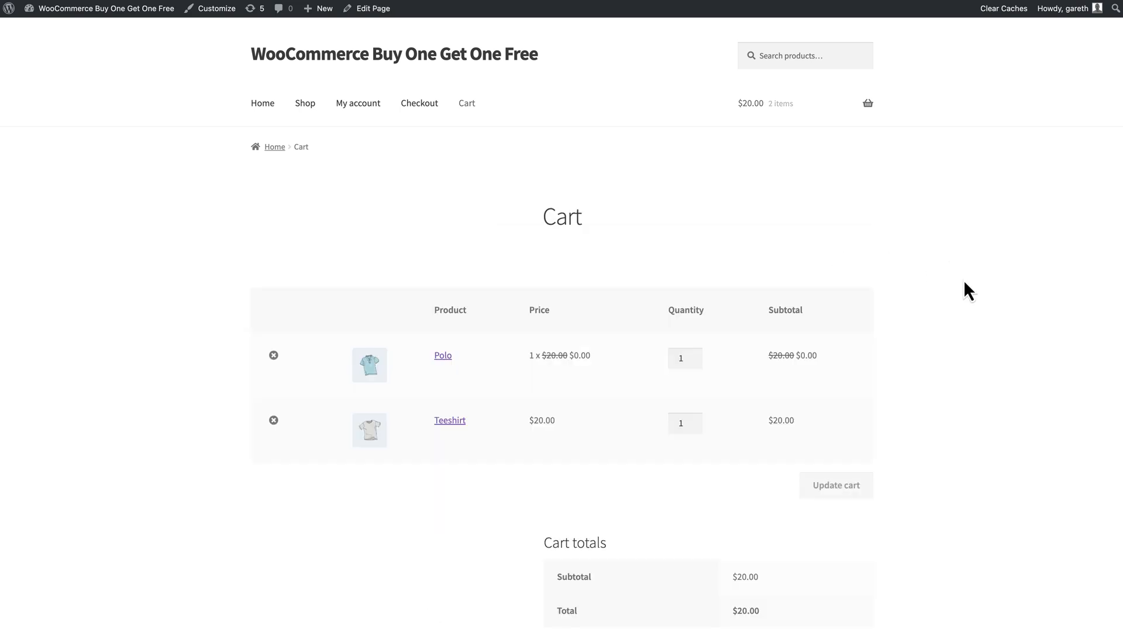
pyautogui.scroll(-3)
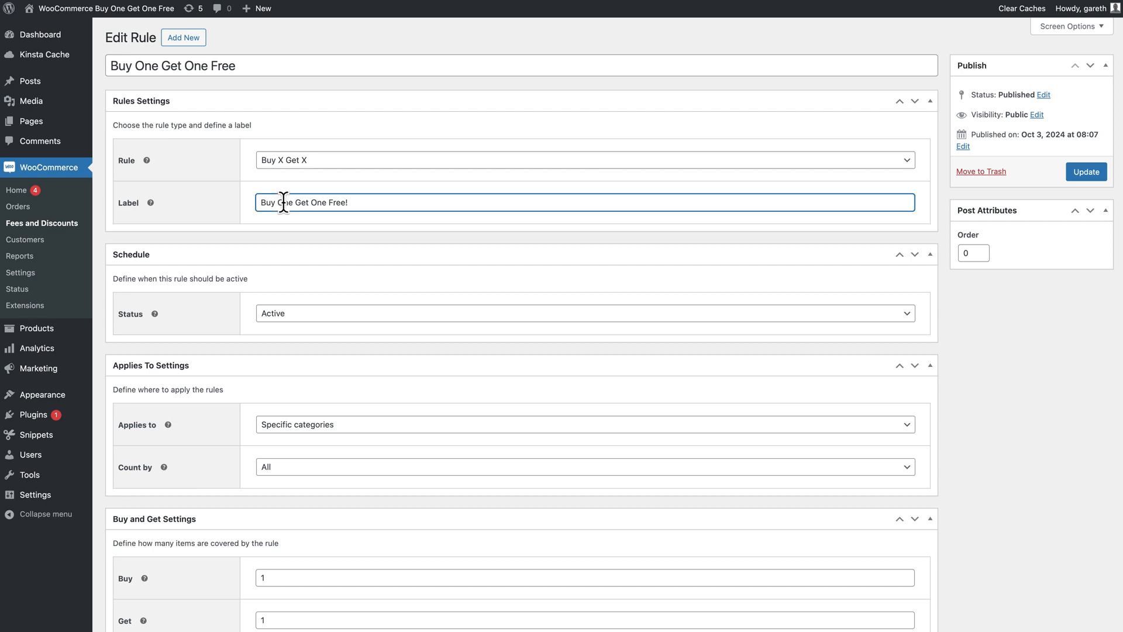
# Step: Relabel the rule 'Buy Two Get One Free!', set Buy to 2, and update it
pyautogui.write('Two')
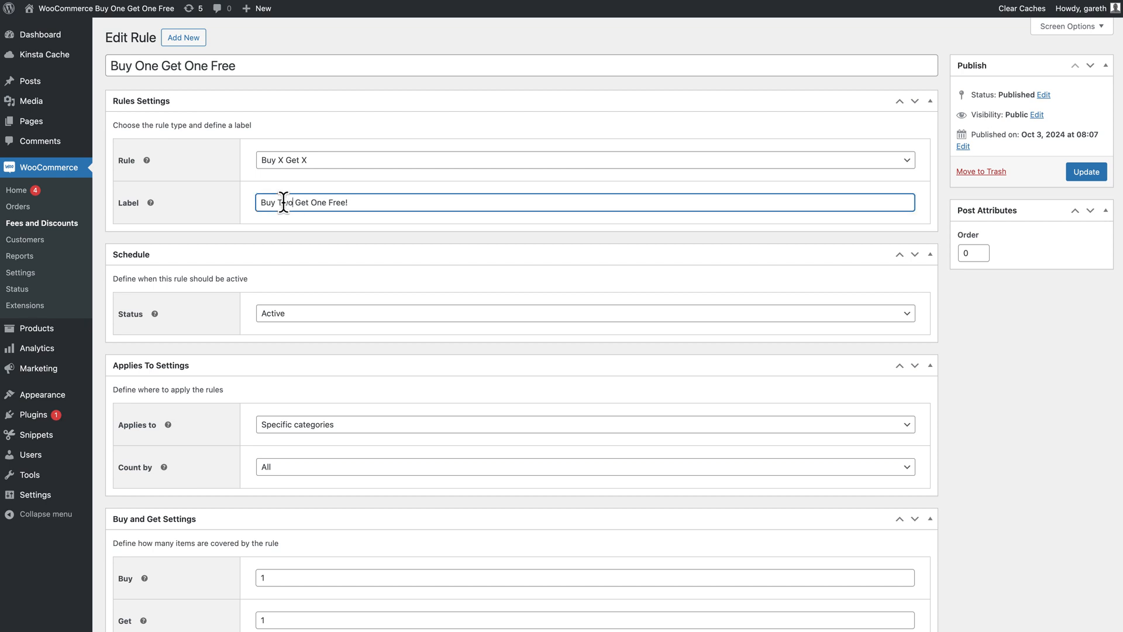
pyautogui.scroll(-3)
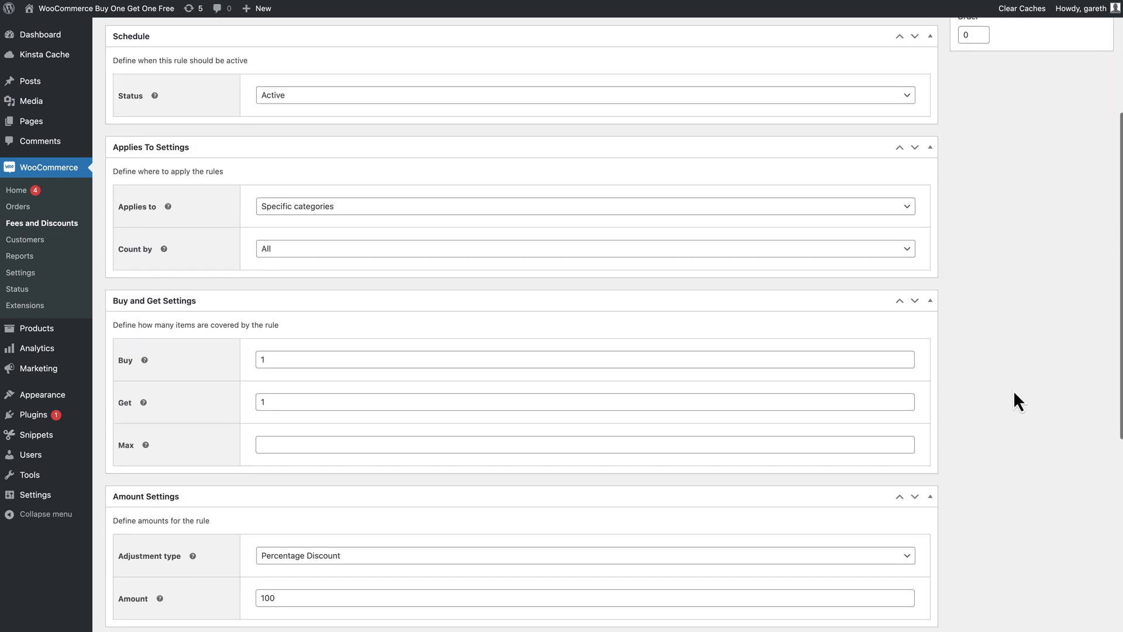
pyautogui.write('2')
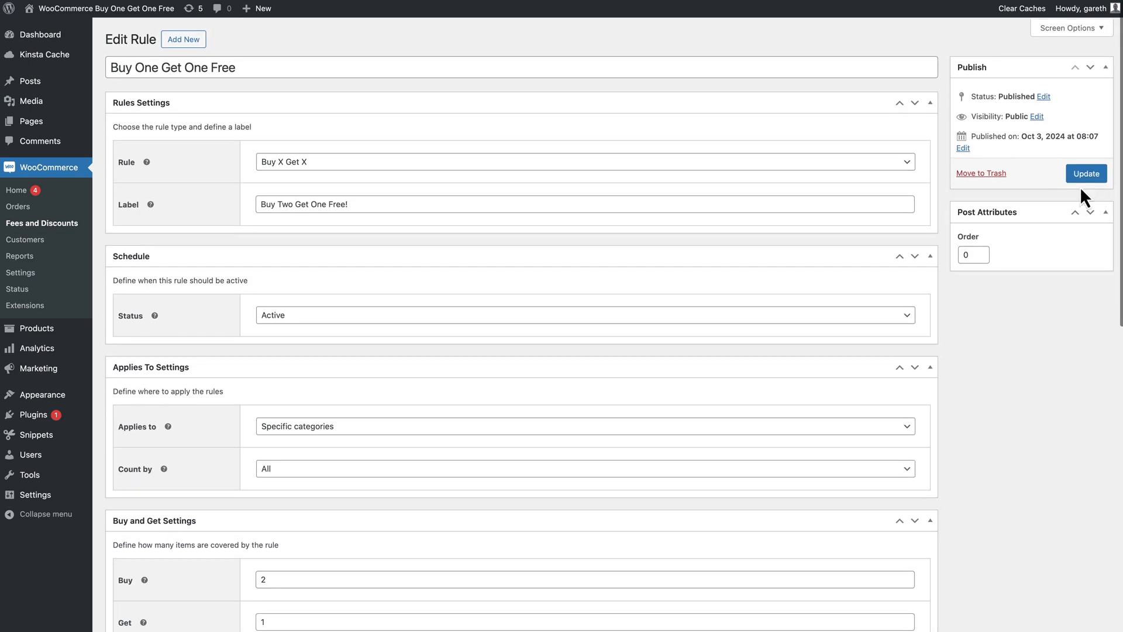
pyautogui.click(1085, 174)
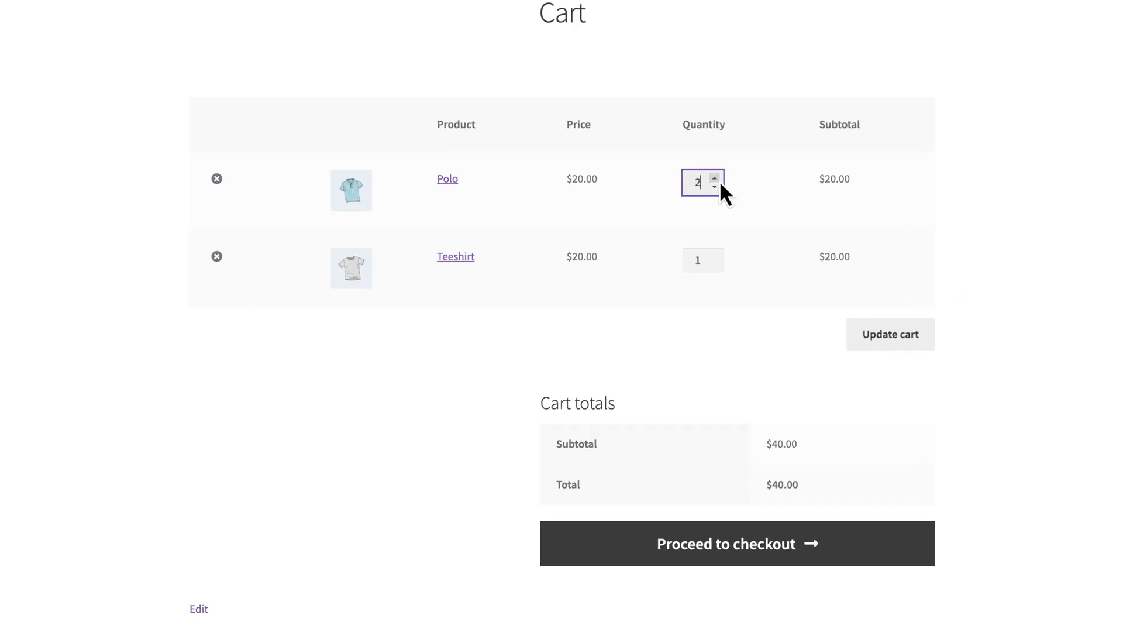
# Step: Raise the cart's Polo quantity to 2 for a $40.00 total
pyautogui.click(891, 333)
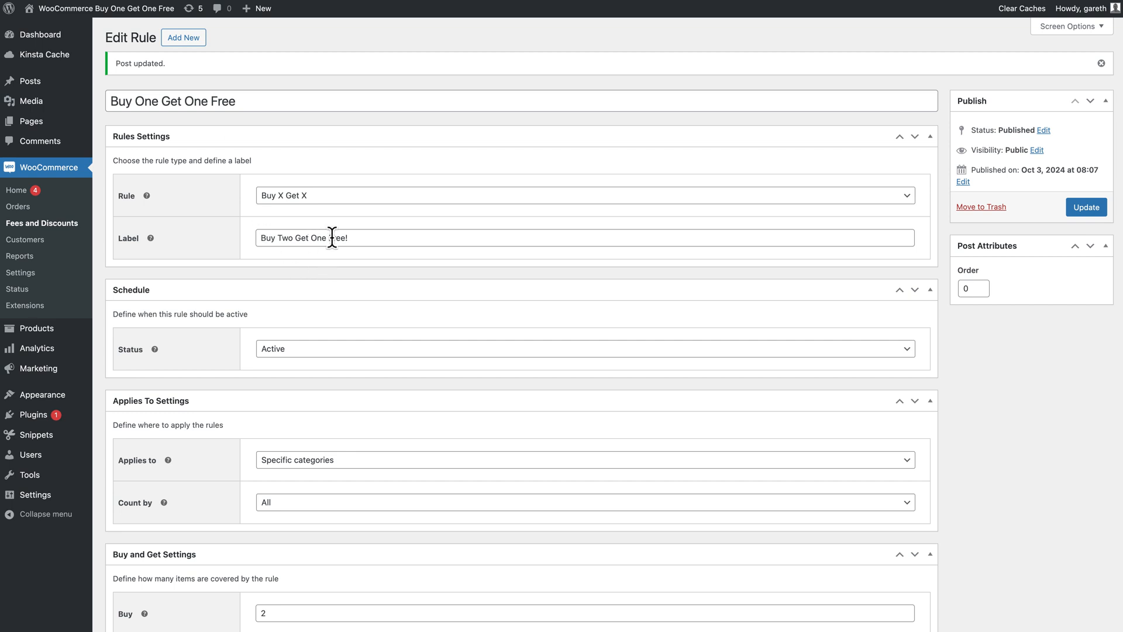
# Step: Relabel the rule 'Buy Two Get One Half Price!' and set the discount amount to 50
pyautogui.click(331, 238)
pyautogui.write('Half Pric')
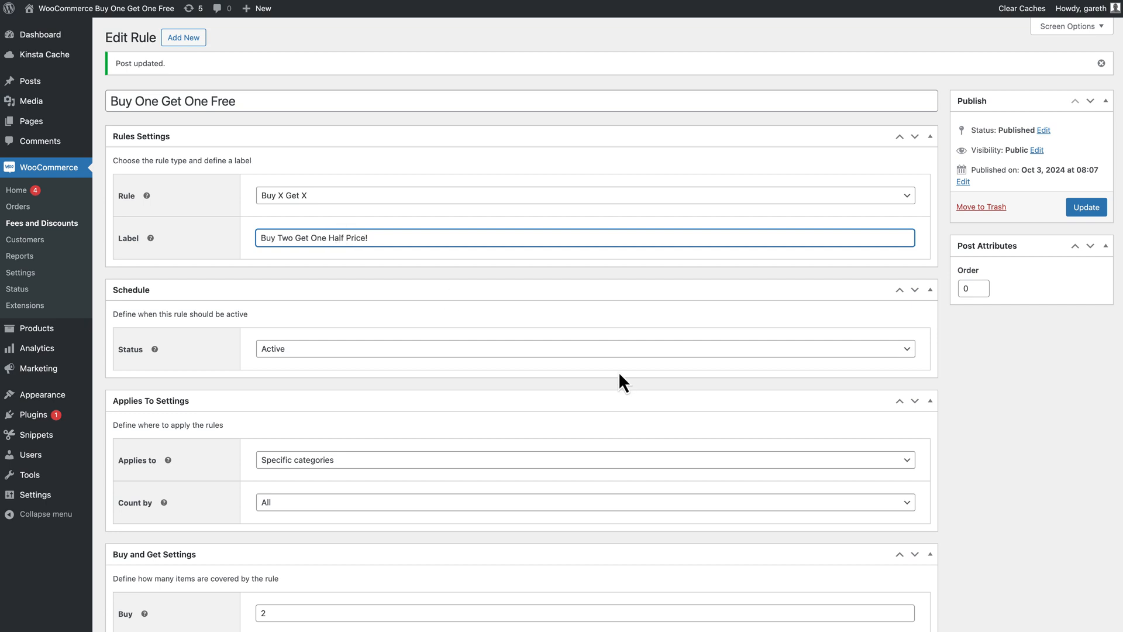
pyautogui.scroll(-3)
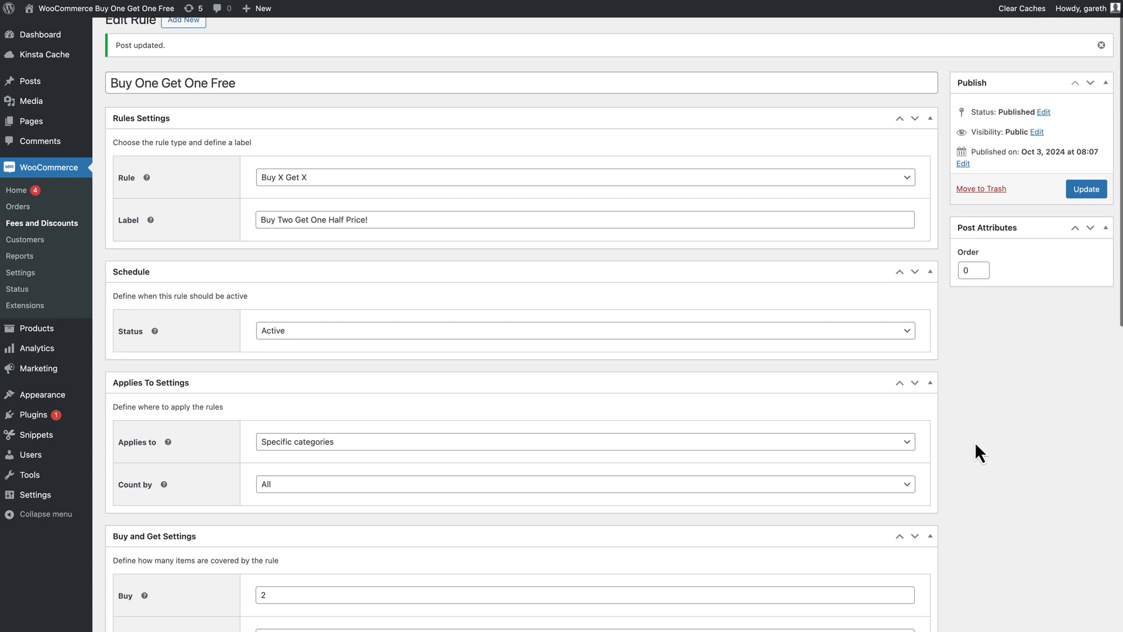
pyautogui.scroll(-3)
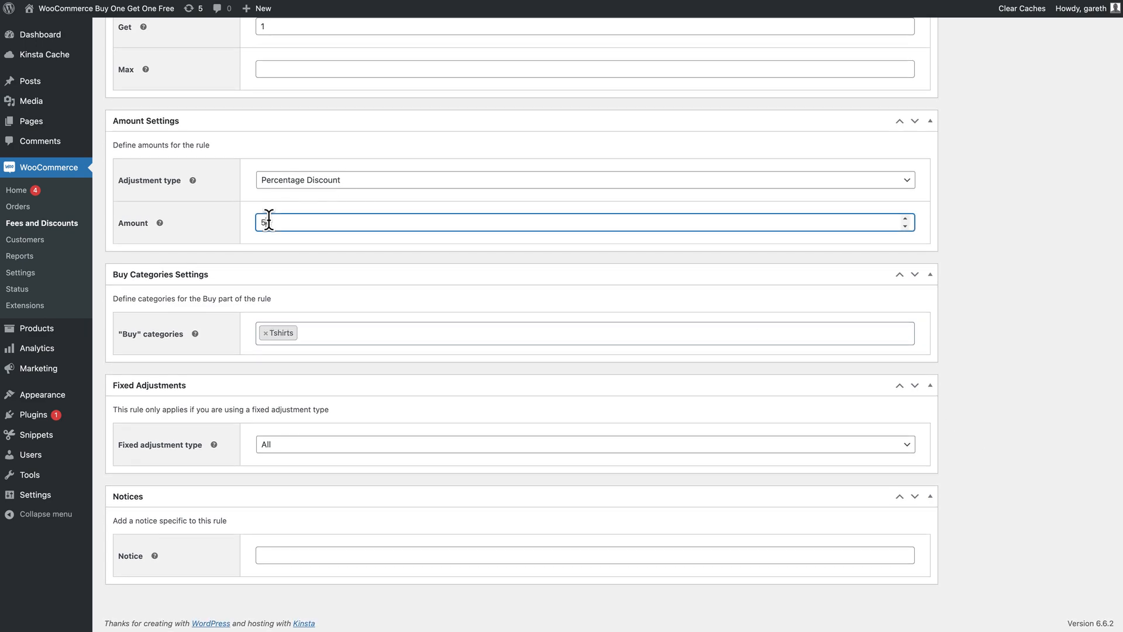
pyautogui.click(1085, 208)
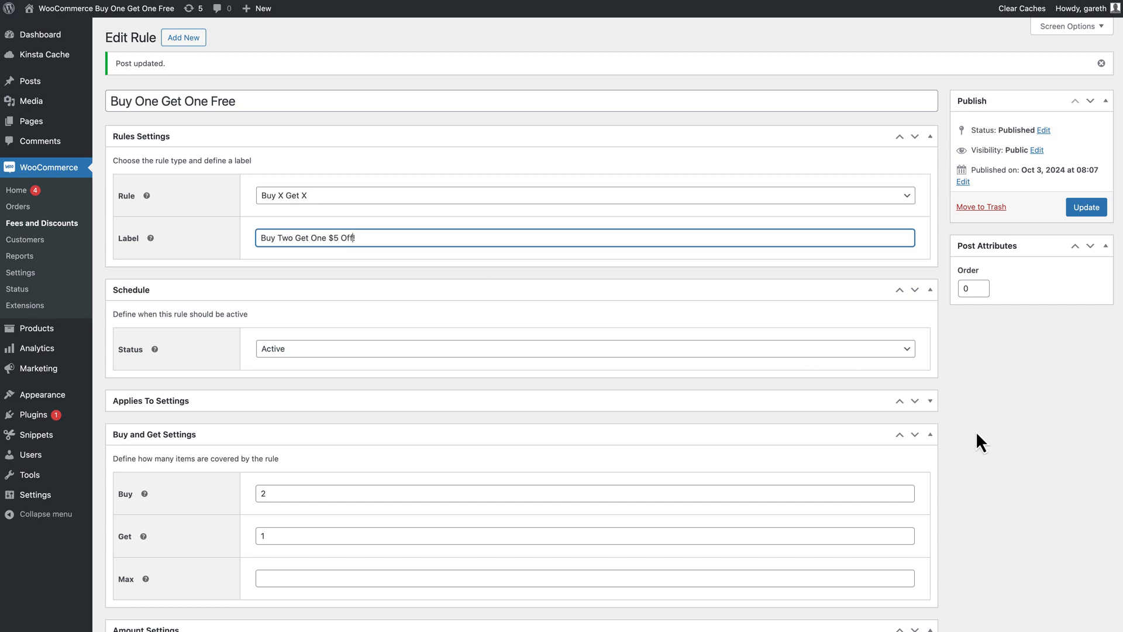
# Step: Label the rule 'Buy Two Get One $5 Off!' with a Fixed Discount amount of 5
pyautogui.scroll(-3)
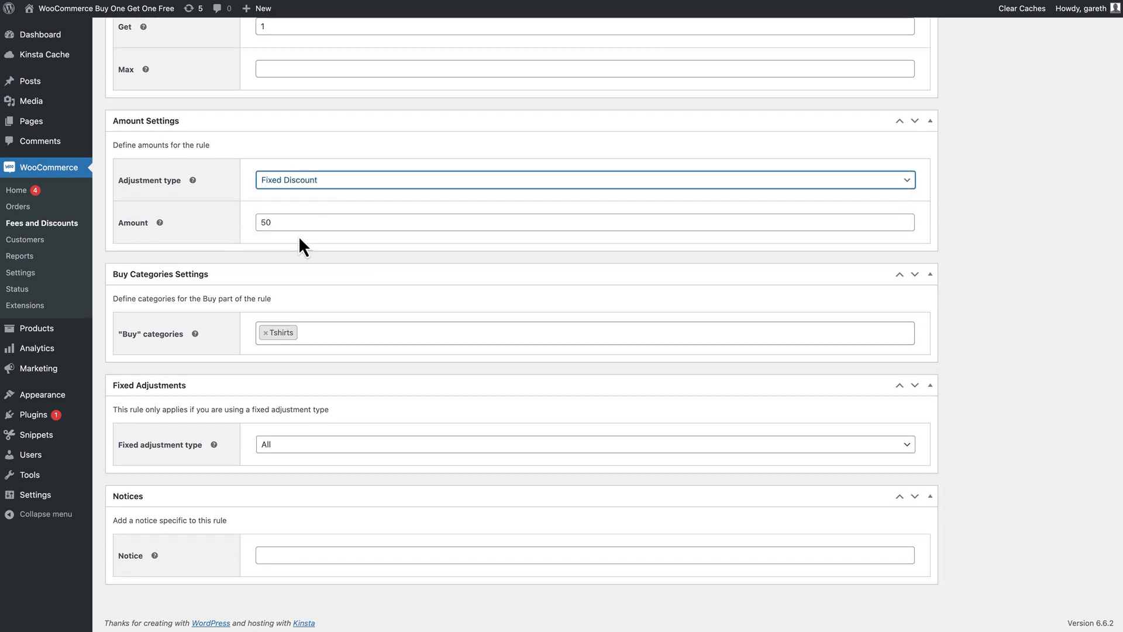
pyautogui.click(585, 221)
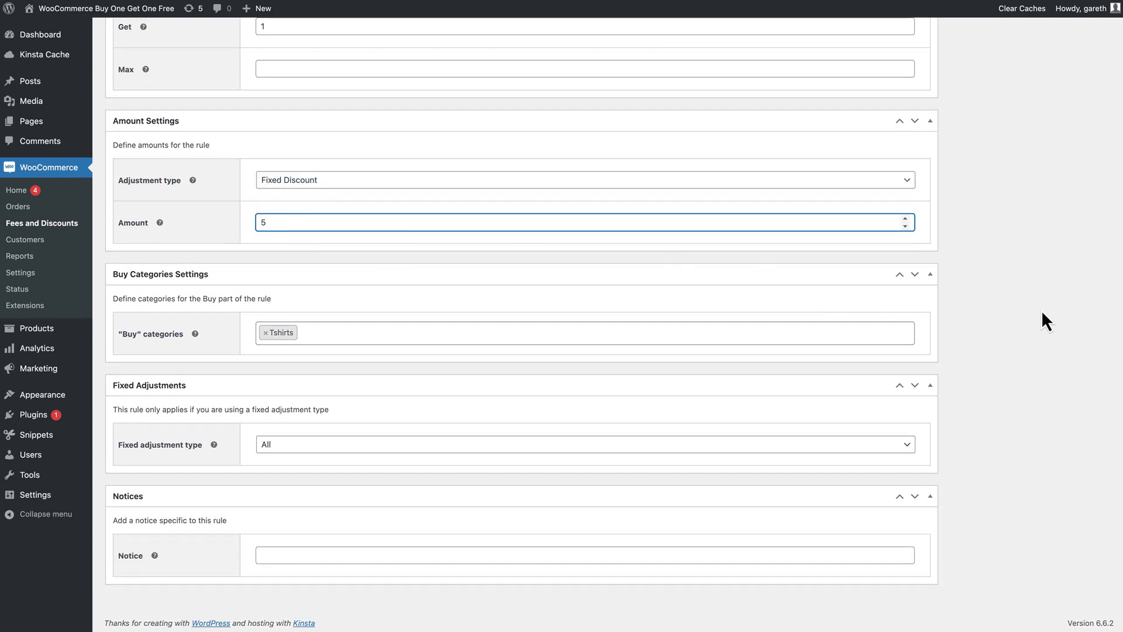
pyautogui.click(1084, 207)
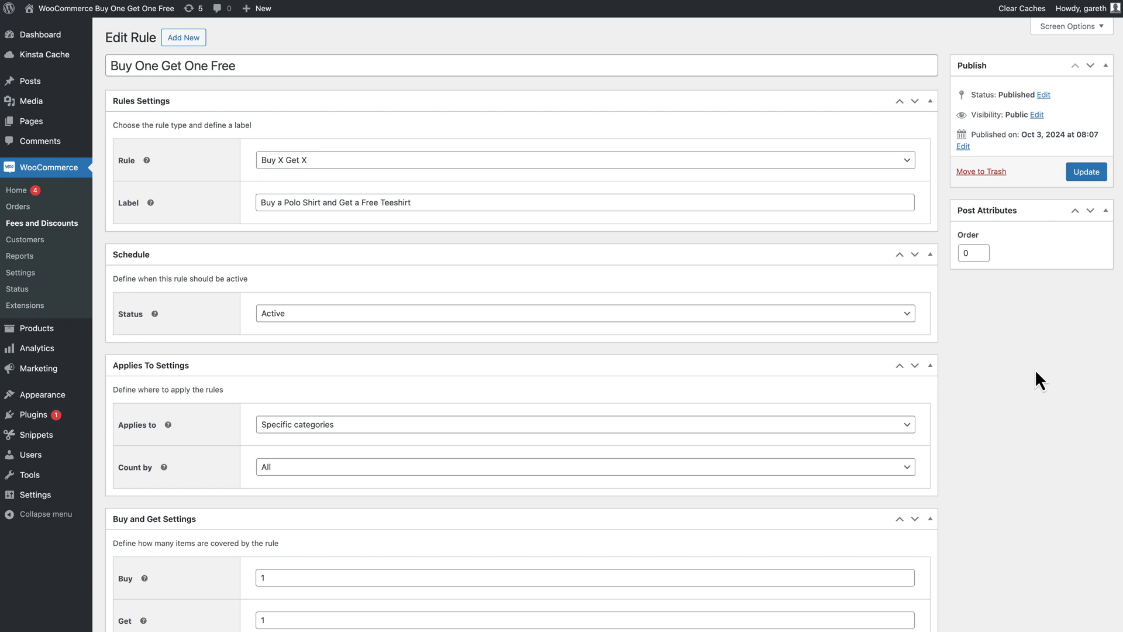
pyautogui.moveTo(965, 325)
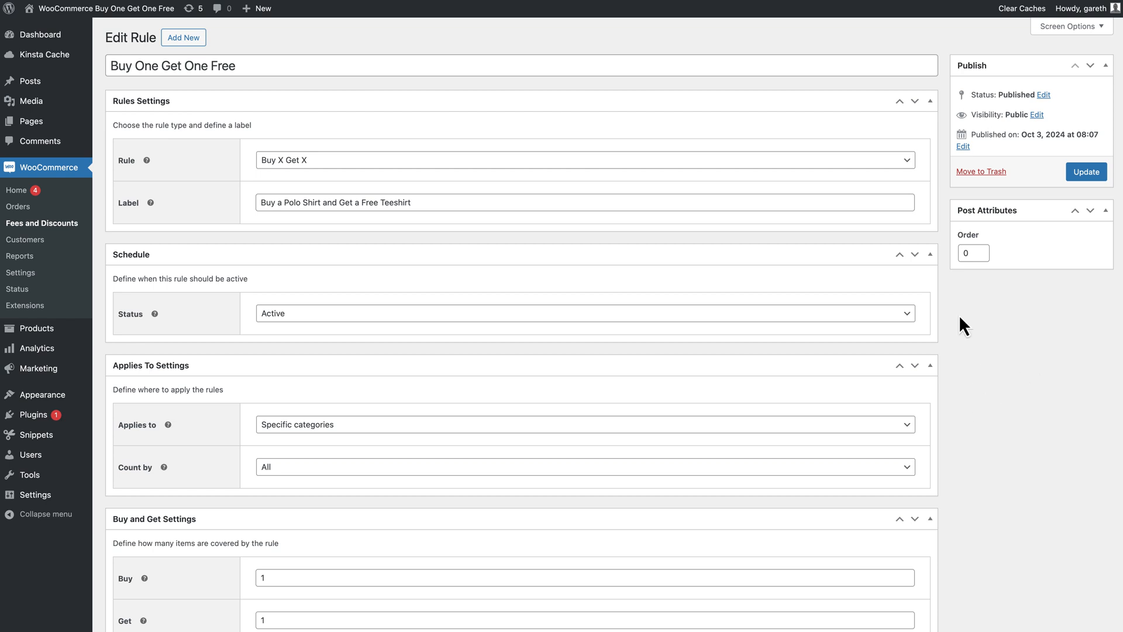
# Step: Make the rule Buy X Get Y with a Percentage Discount of 100
pyautogui.click(585, 160)
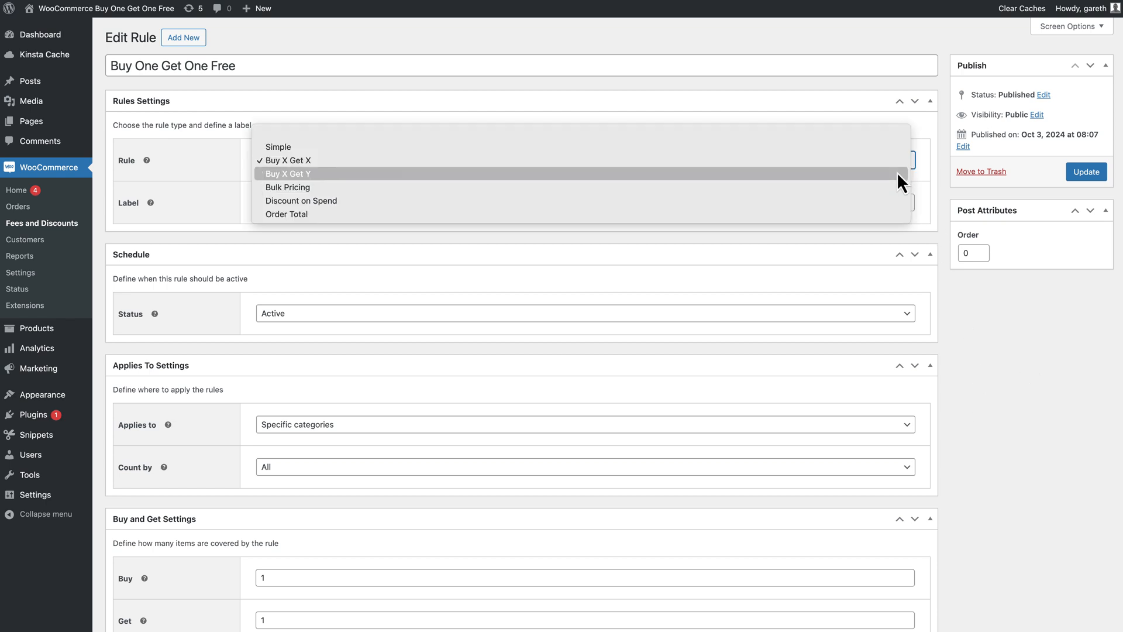
pyautogui.click(290, 173)
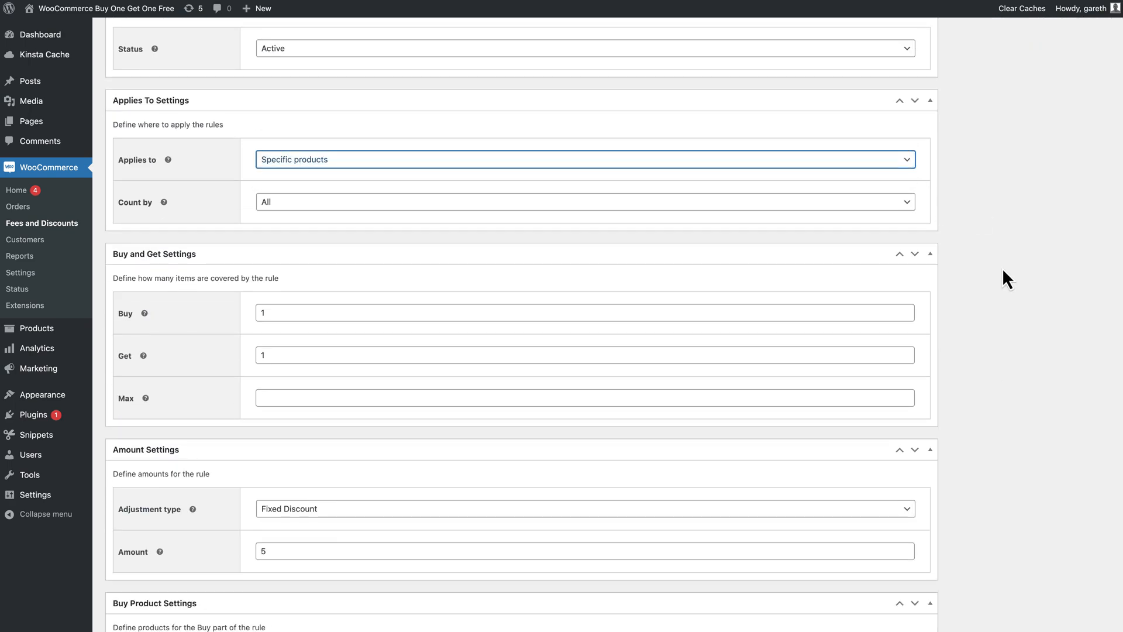
pyautogui.scroll(-3)
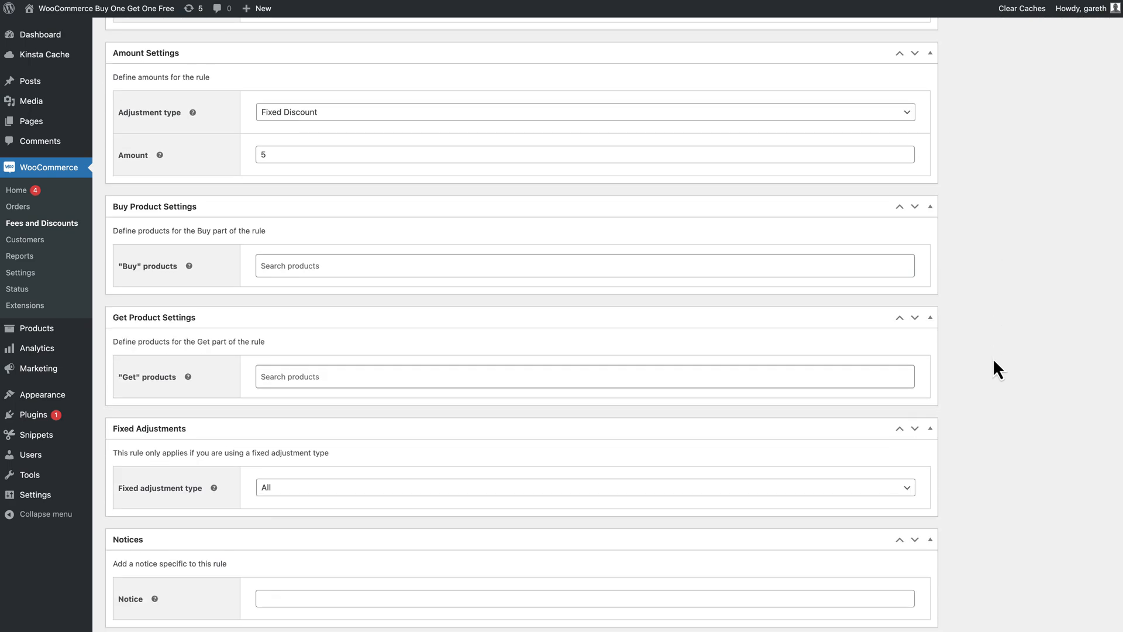
pyautogui.click(585, 112)
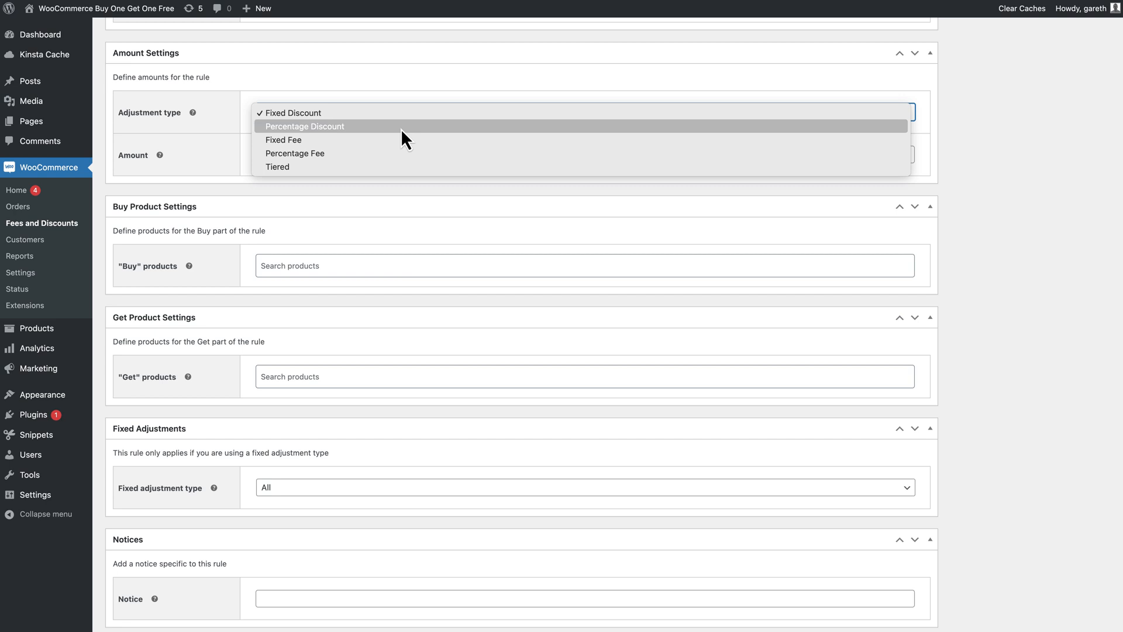
pyautogui.click(304, 126)
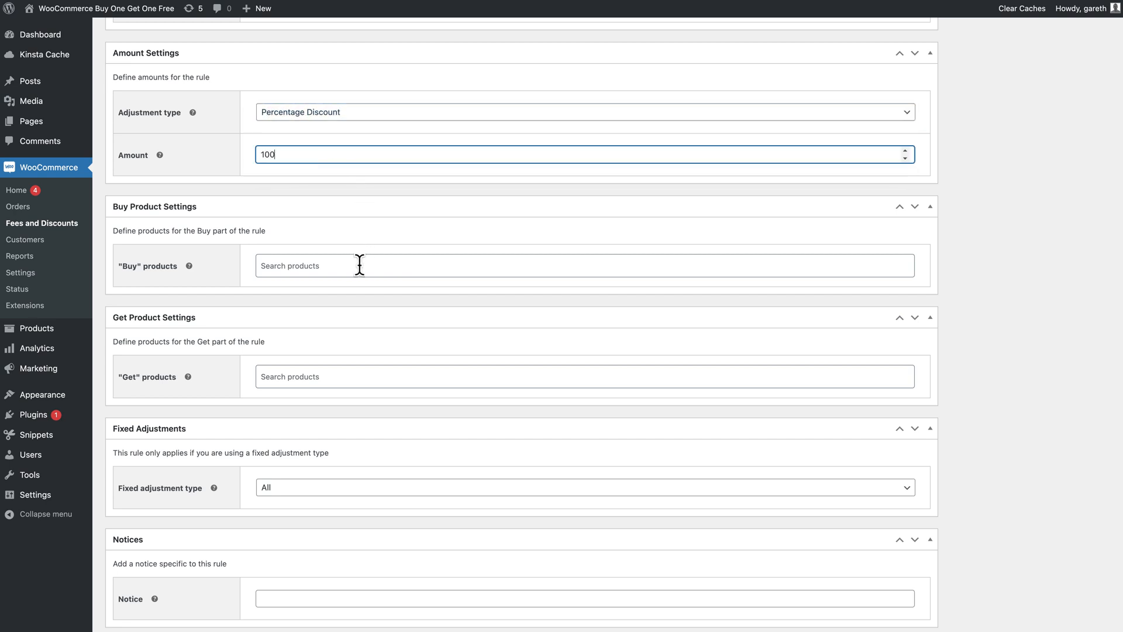
# Step: Search 'po' and 'shir' to add Polo as the buy product and a shirt as the get product
pyautogui.write('polo)')
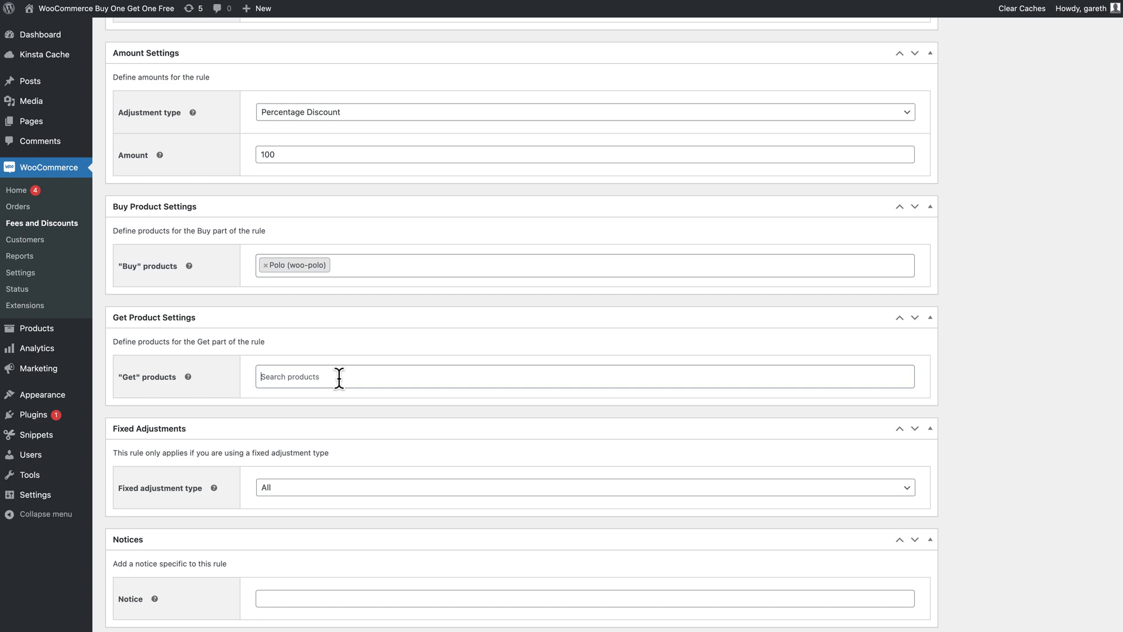
pyautogui.write('shir')
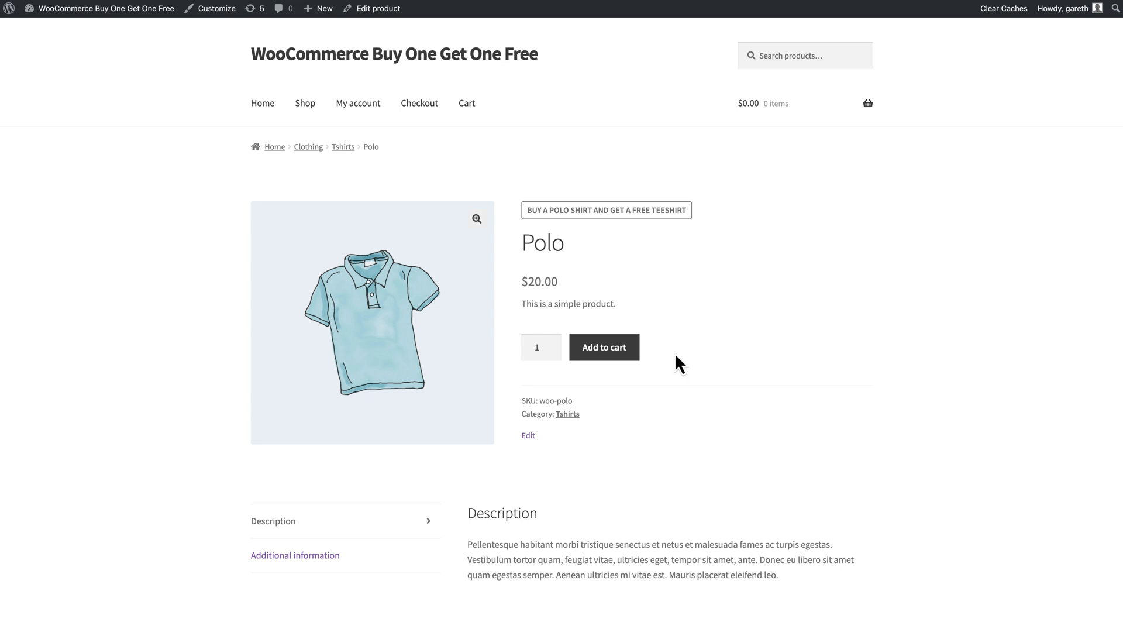
# Step: Add the Polo and then the Teeshirt to the cart to test the rule
pyautogui.click(603, 346)
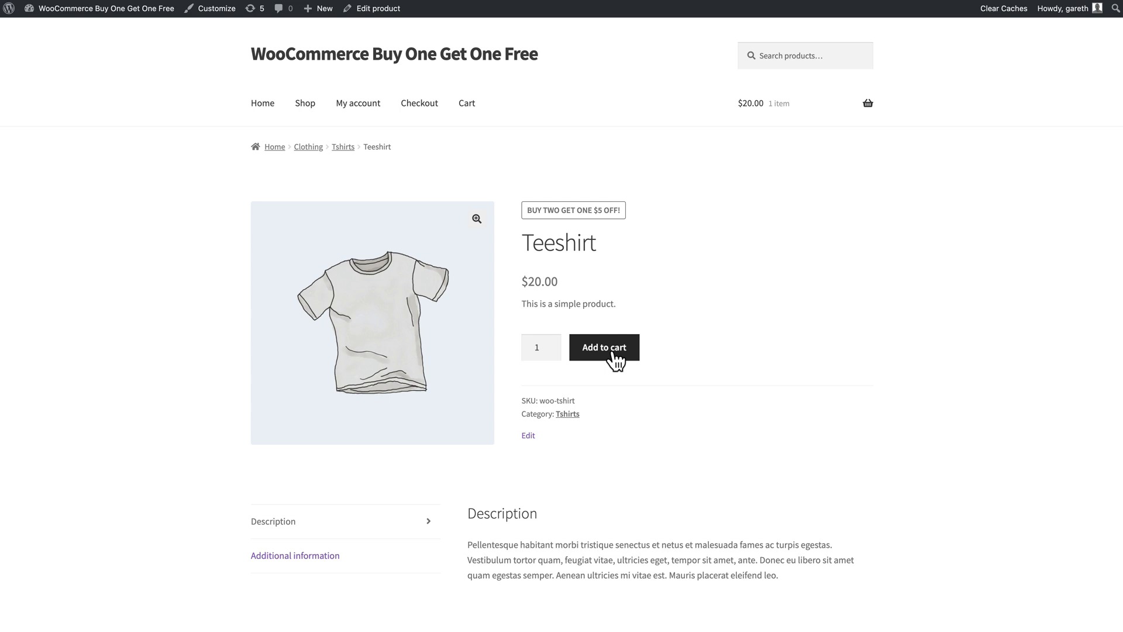
pyautogui.click(604, 346)
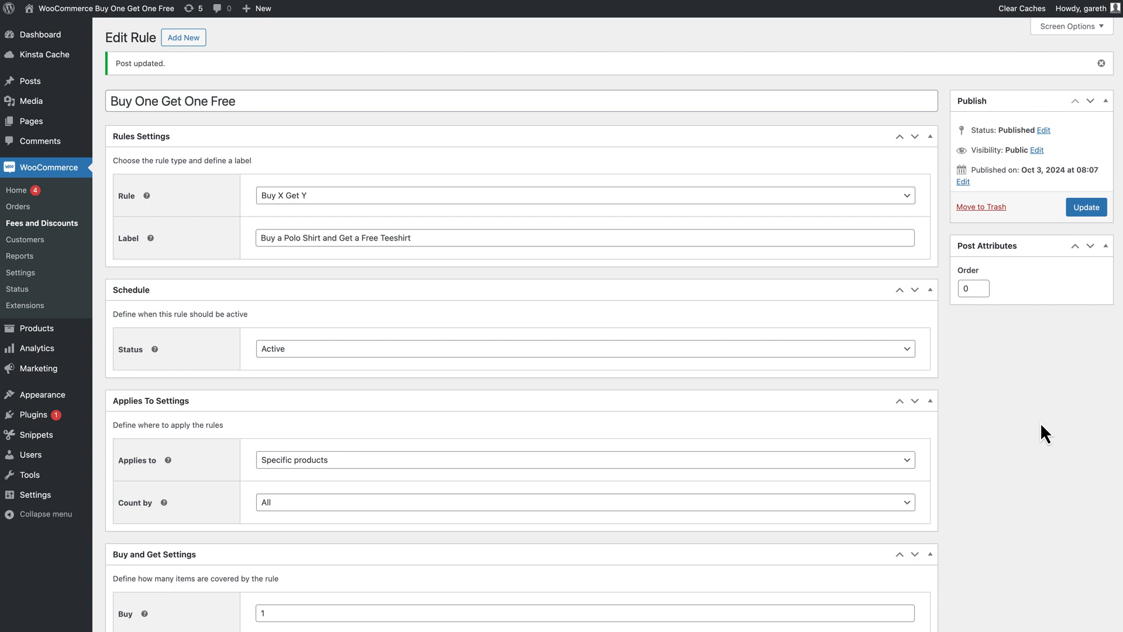
pyautogui.moveTo(1038, 437)
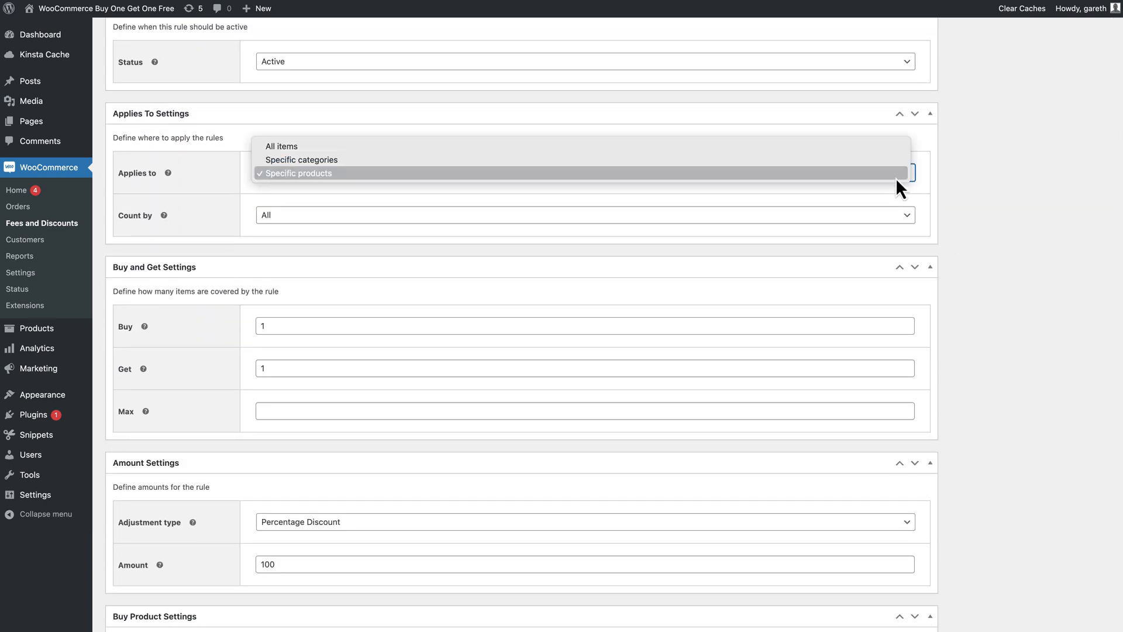
# Step: Apply the rule to specific categories with Hoodies as the get category
pyautogui.click(301, 159)
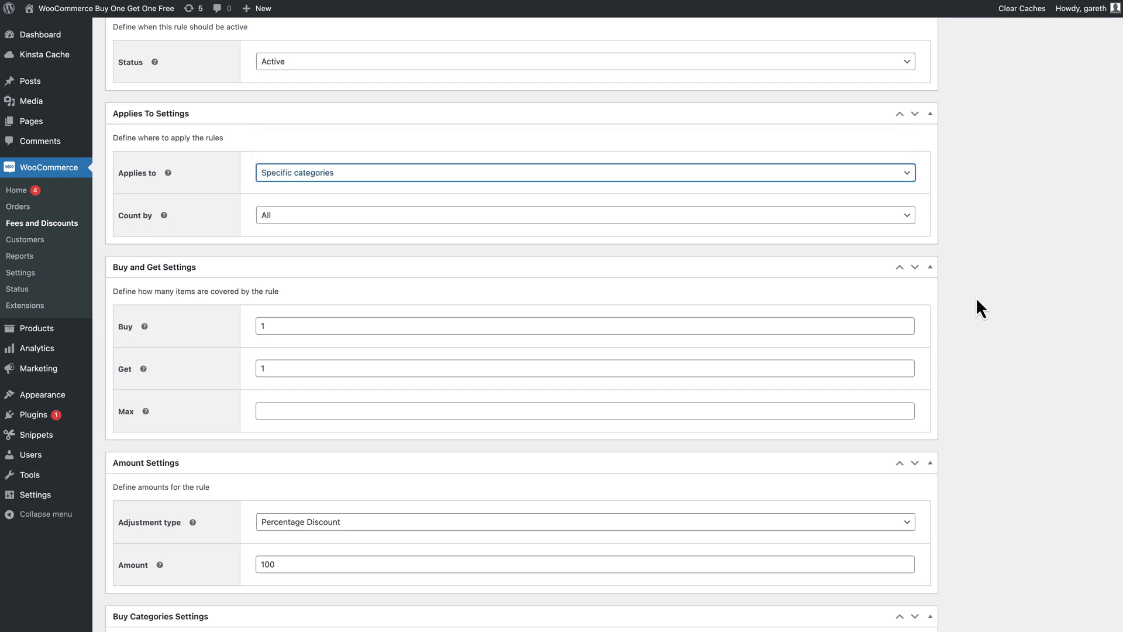
pyautogui.scroll(-3)
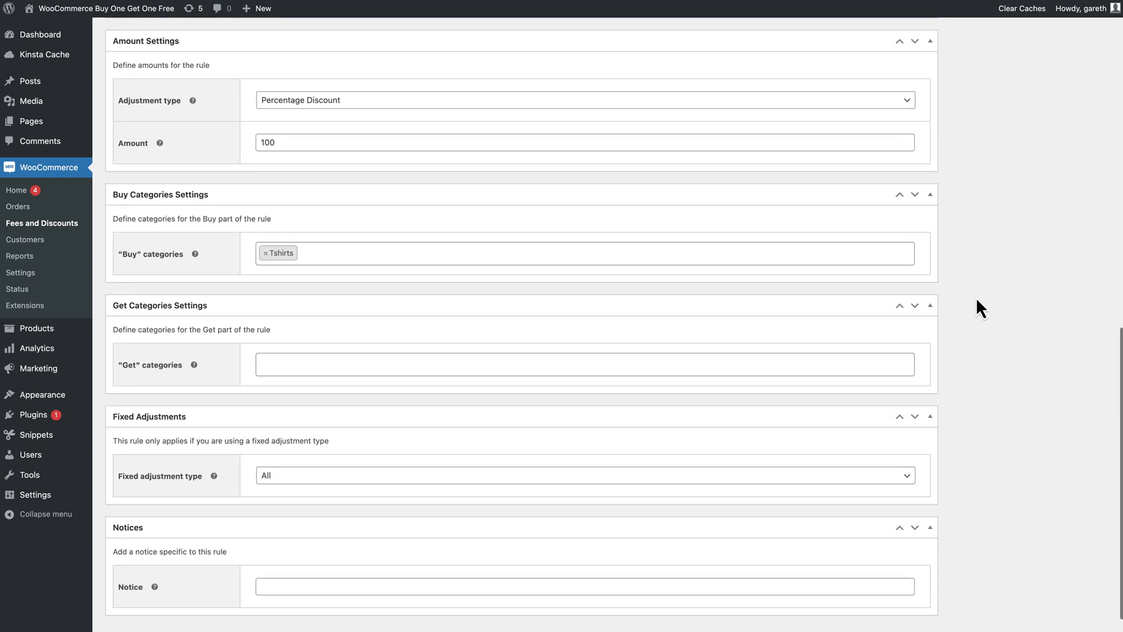
pyautogui.click(587, 364)
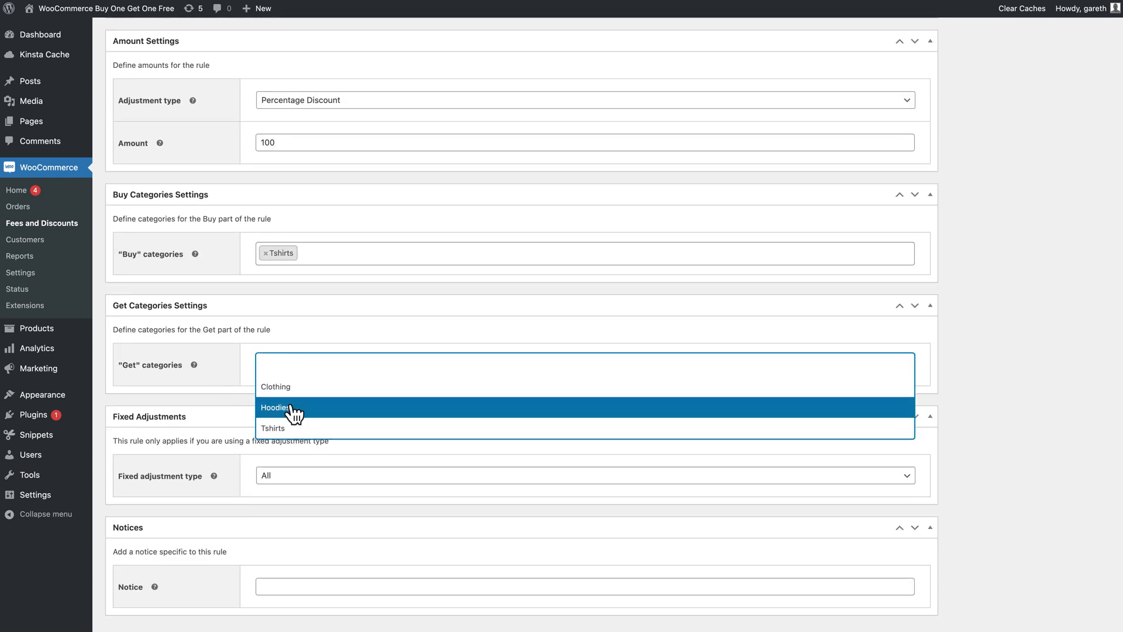
pyautogui.click(276, 407)
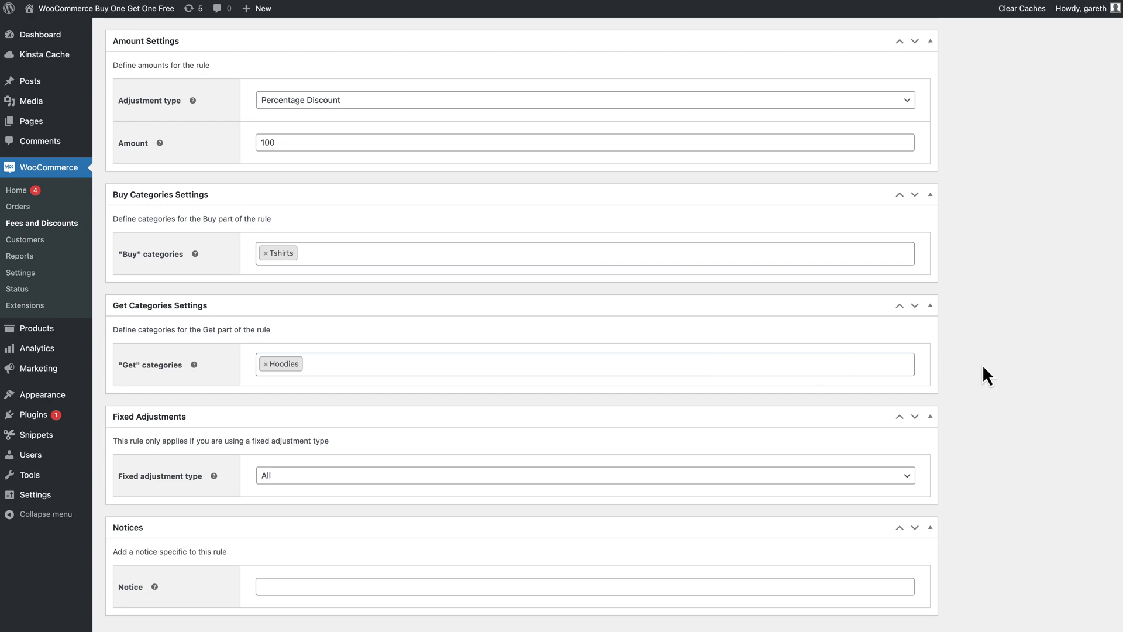